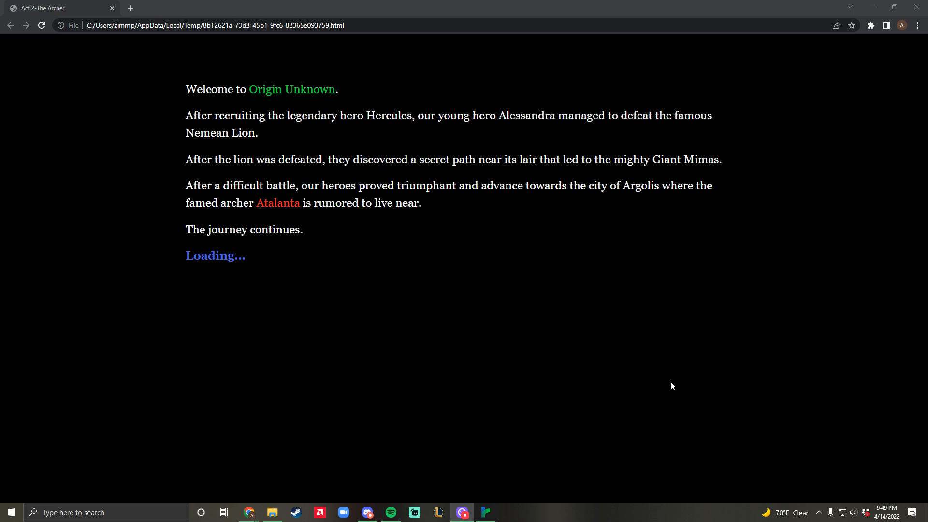
mouse_move(512, 285)
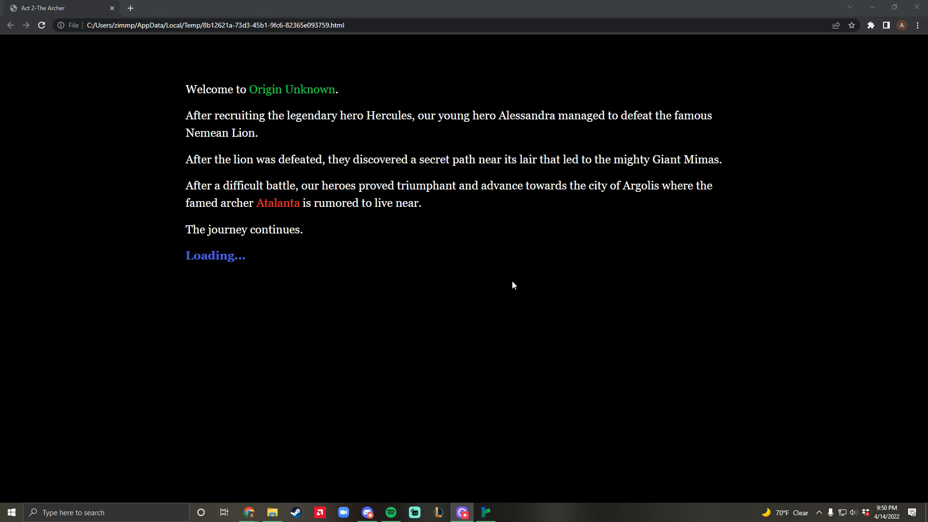
mouse_move(512, 271)
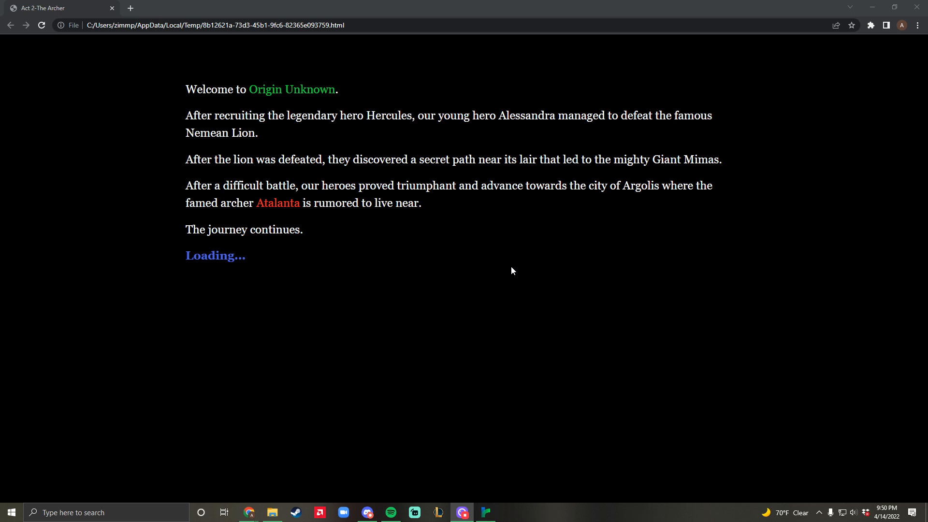
mouse_move(497, 248)
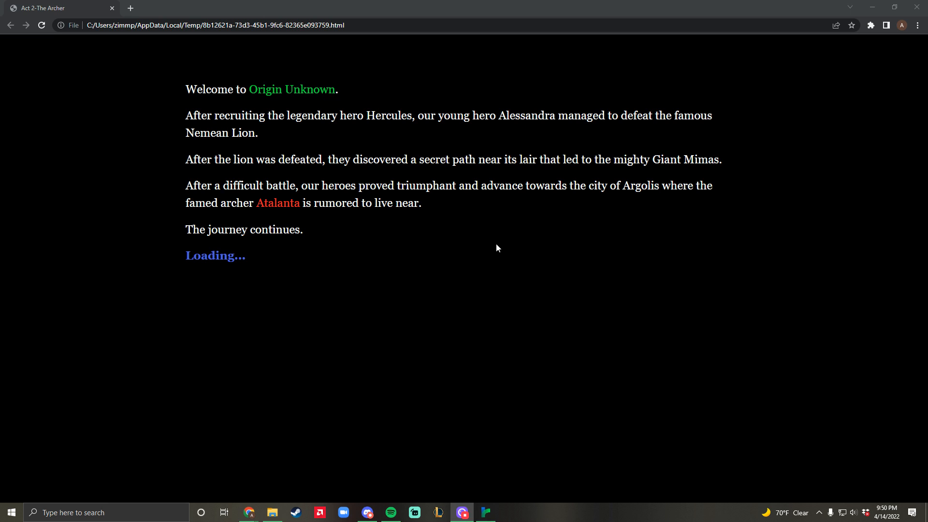
mouse_move(467, 257)
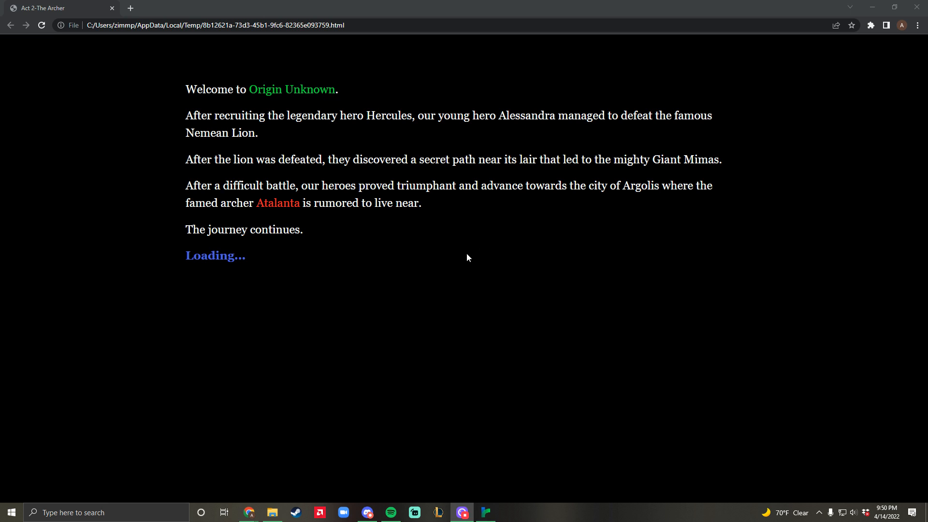
mouse_move(314, 254)
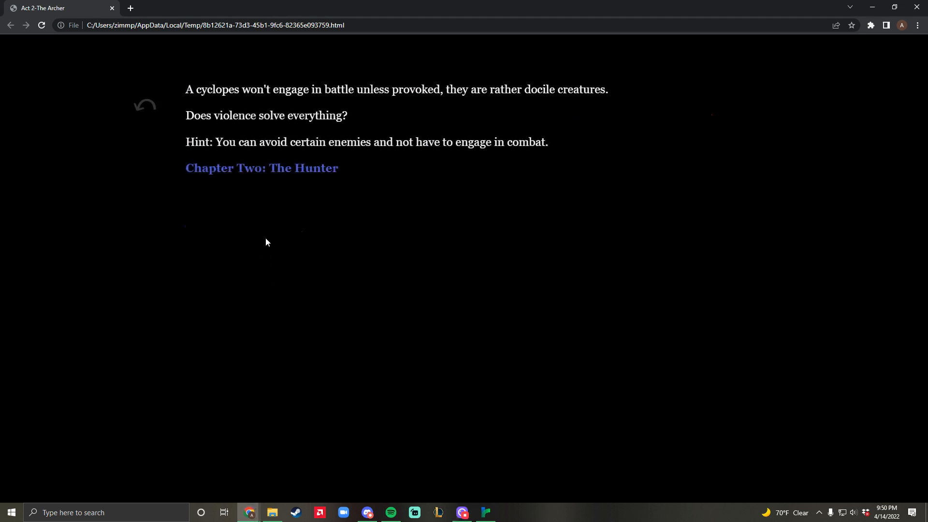
mouse_move(224, 101)
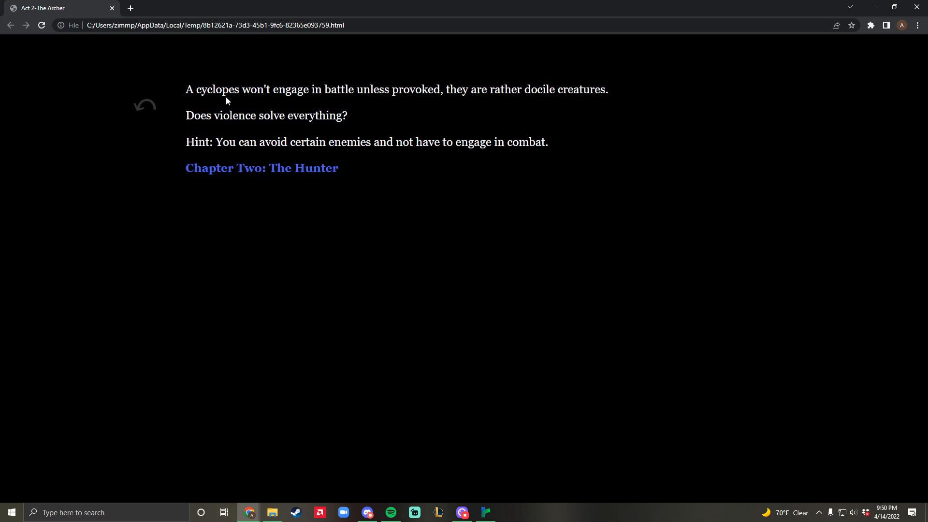
mouse_move(227, 131)
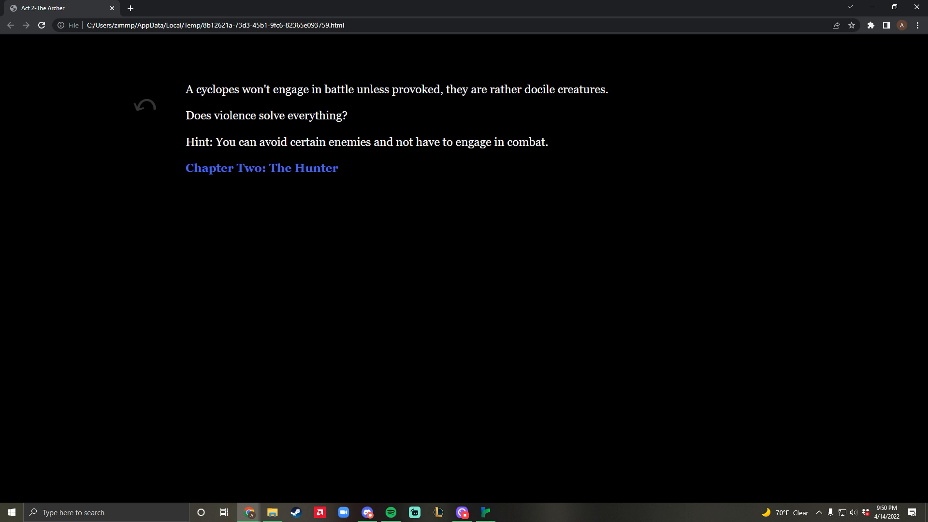
mouse_move(282, 101)
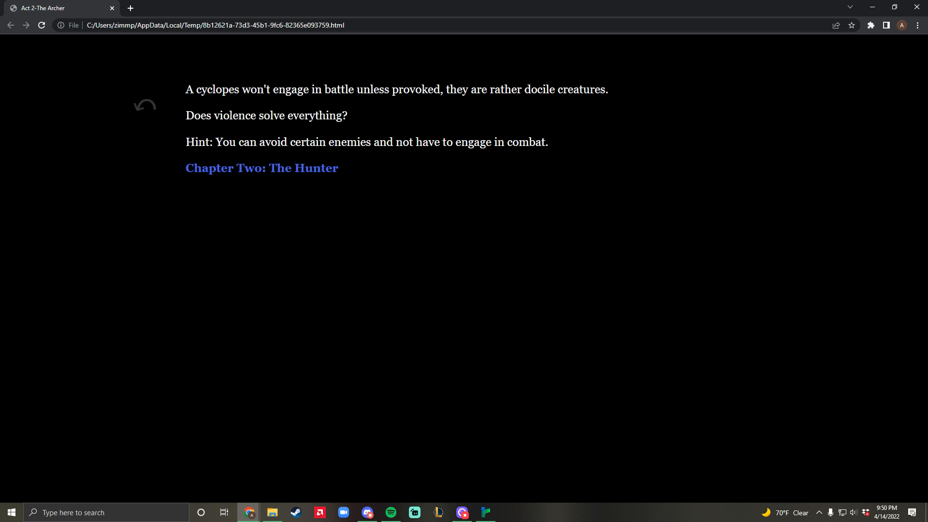
mouse_move(395, 122)
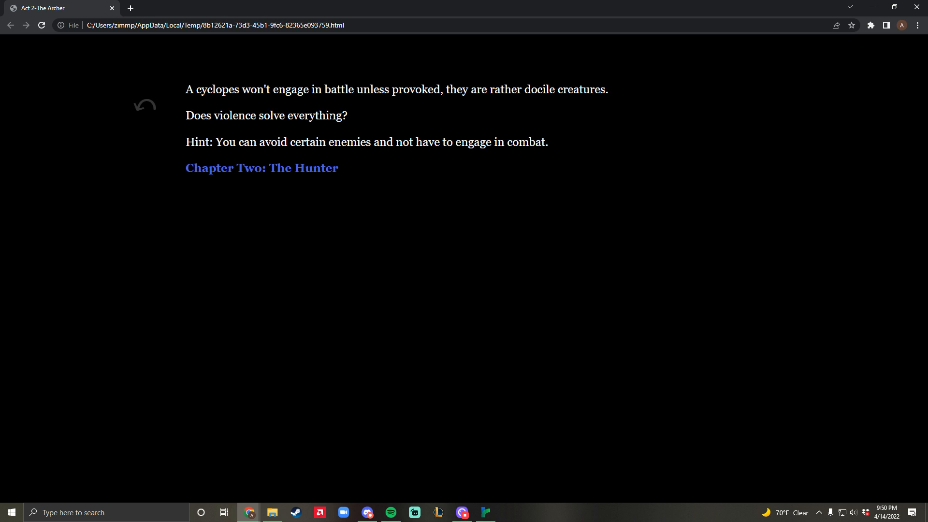
mouse_move(231, 137)
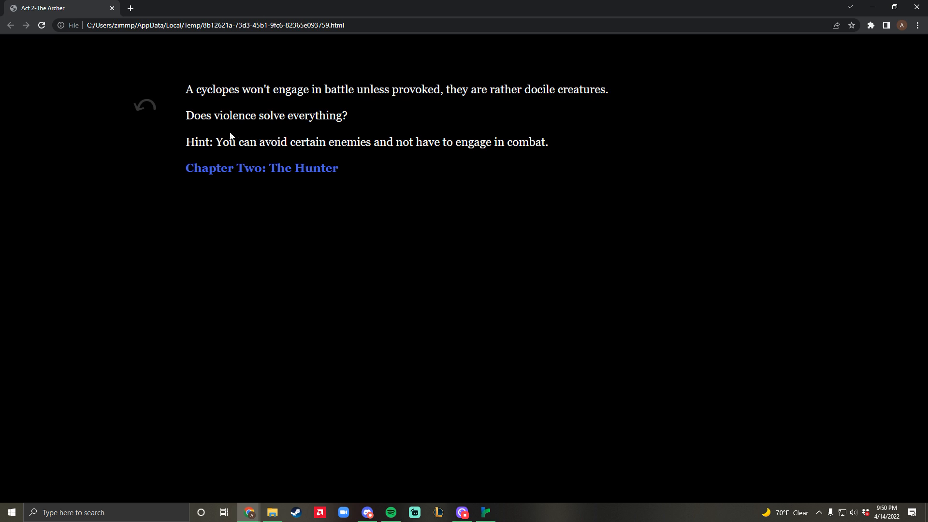
mouse_move(244, 111)
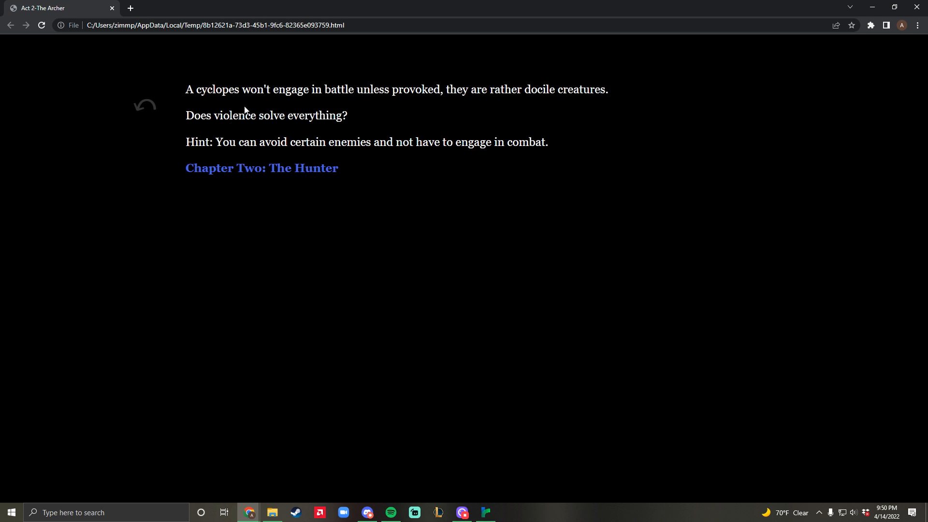
mouse_move(296, 172)
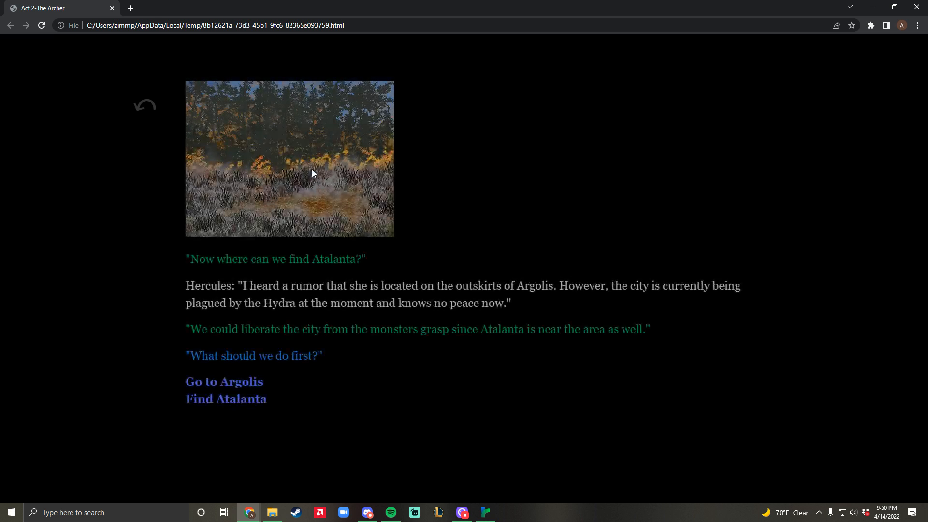
mouse_move(411, 191)
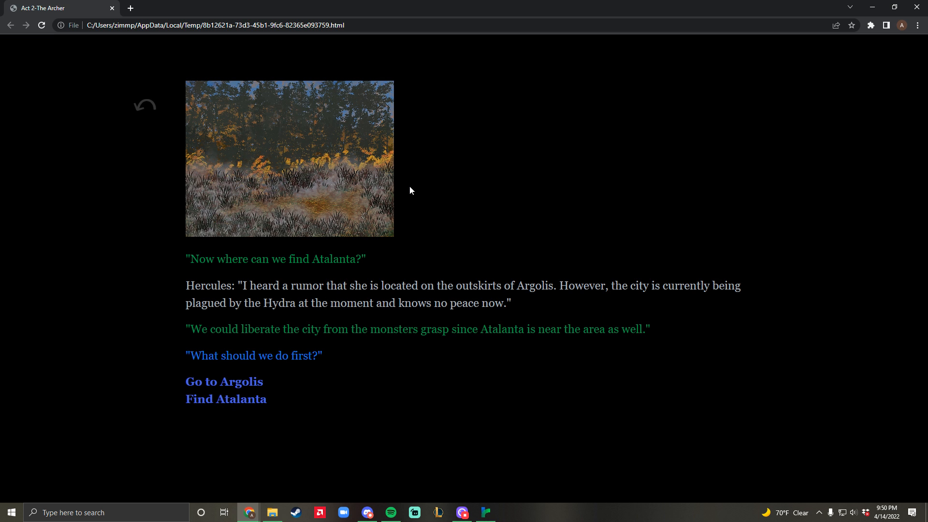
mouse_move(338, 188)
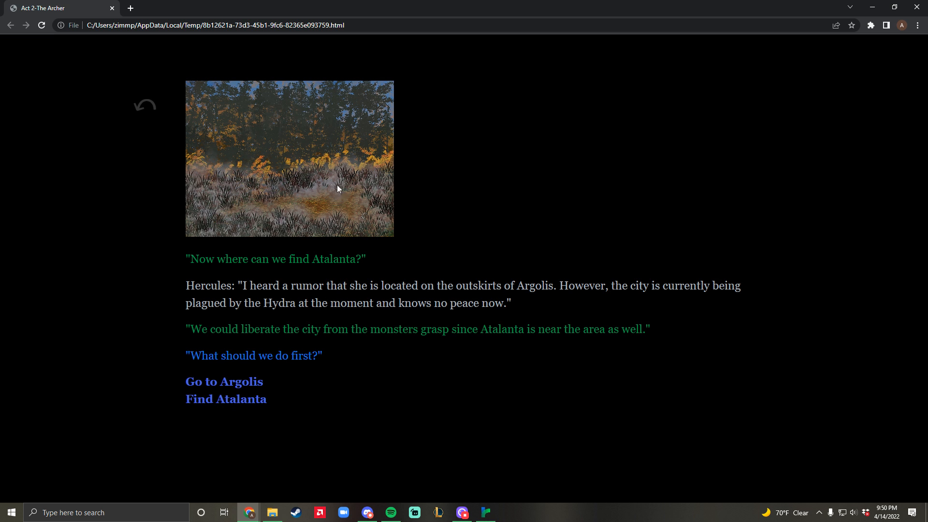
mouse_move(337, 189)
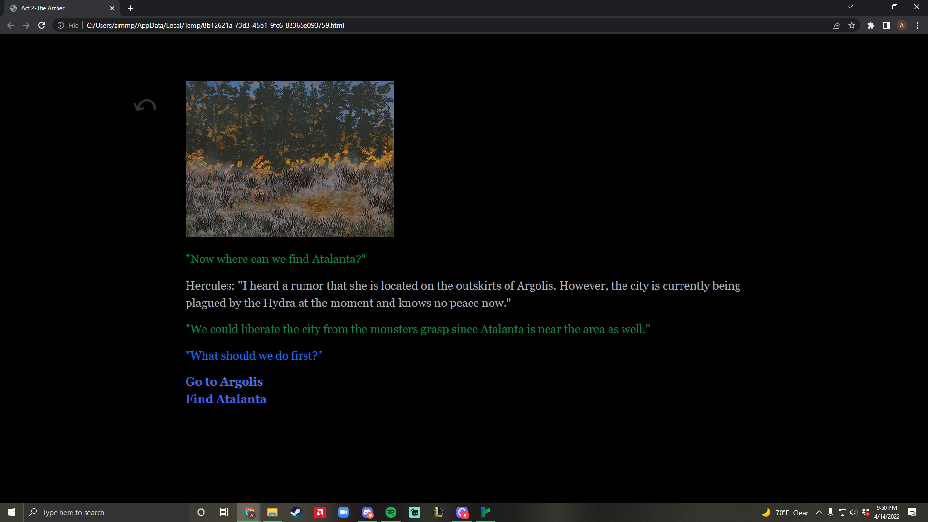
mouse_move(236, 399)
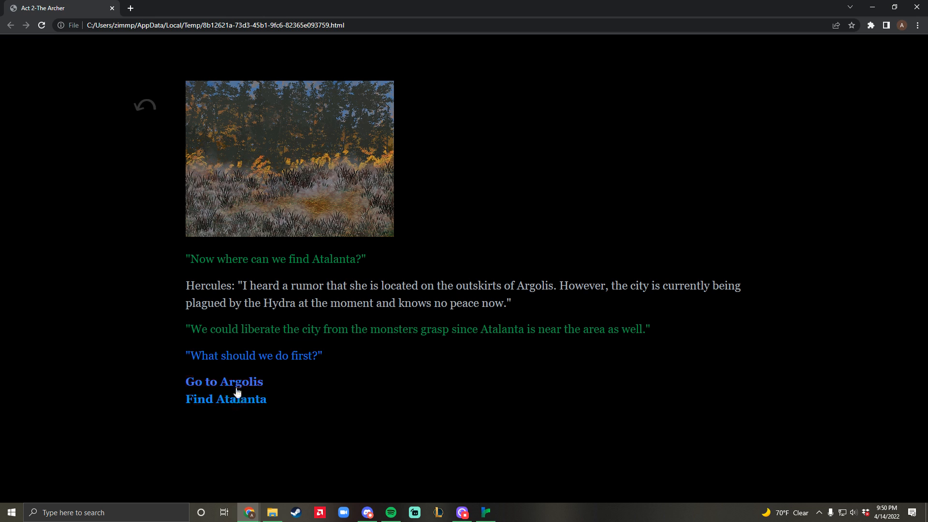
mouse_move(345, 377)
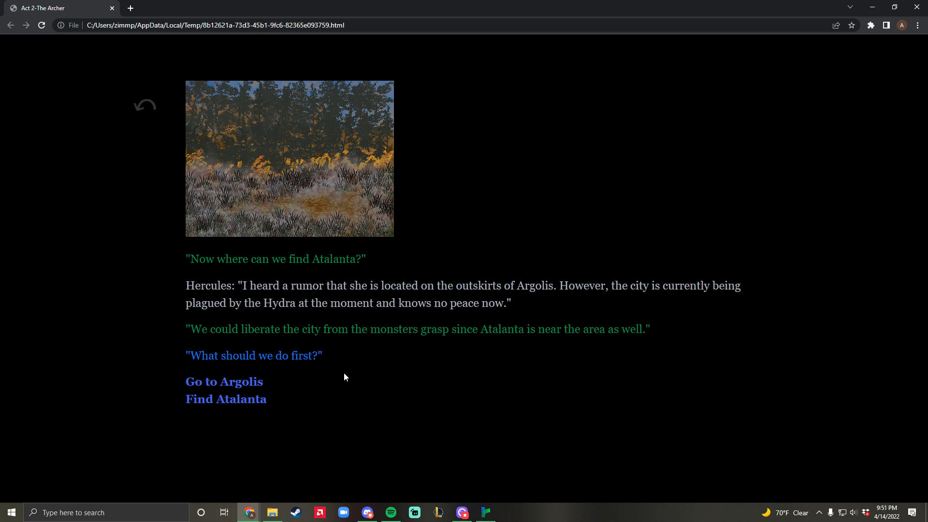
mouse_move(246, 386)
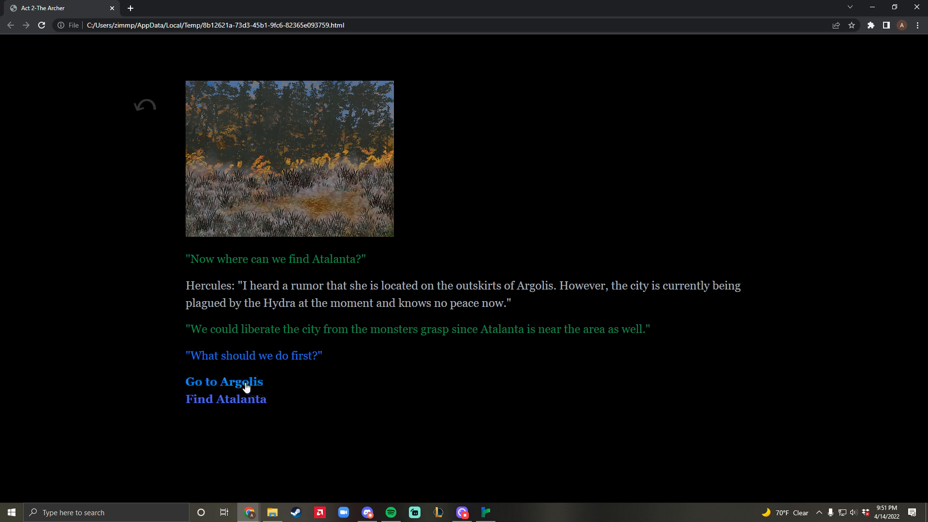
- Travel to Argolis and flee the Hydra-overrun city
left_click(224, 382)
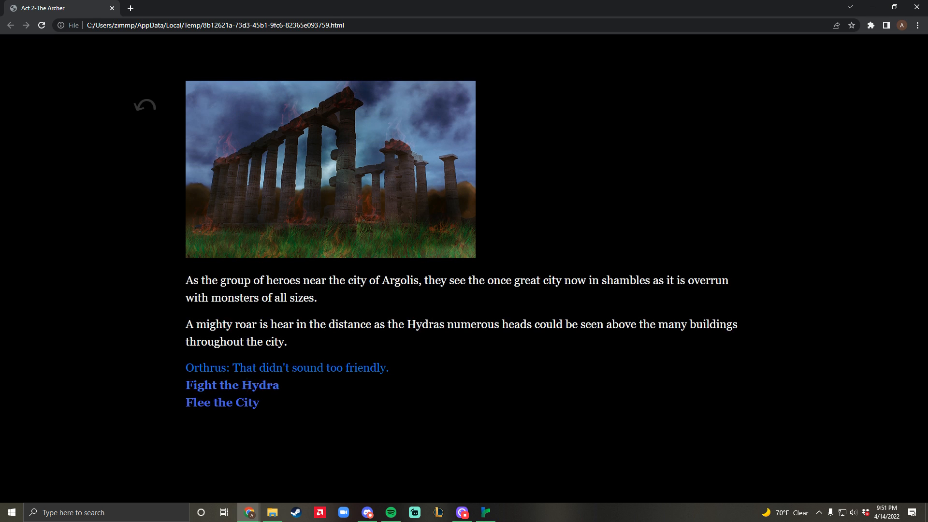
mouse_move(251, 382)
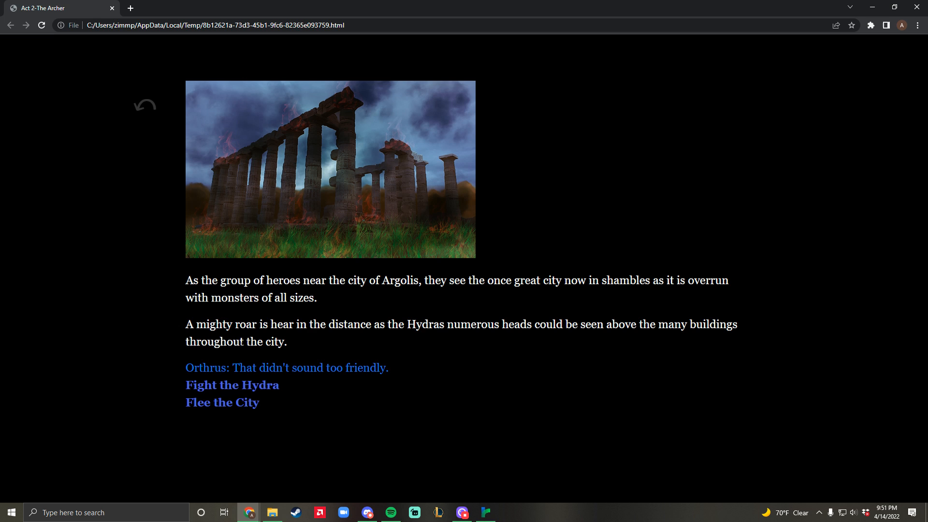
left_click(222, 402)
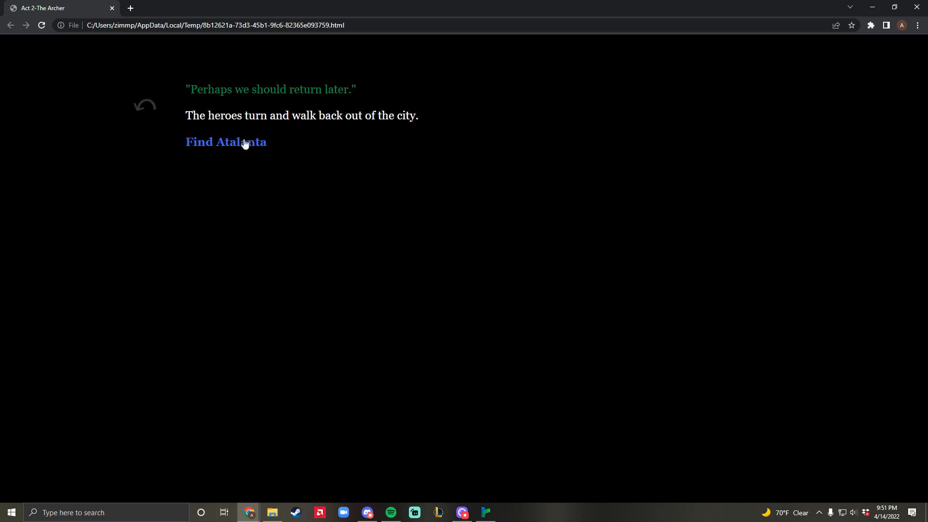
- Go find Atalanta and answer her with 'We heard you are a master archer.'
left_click(226, 142)
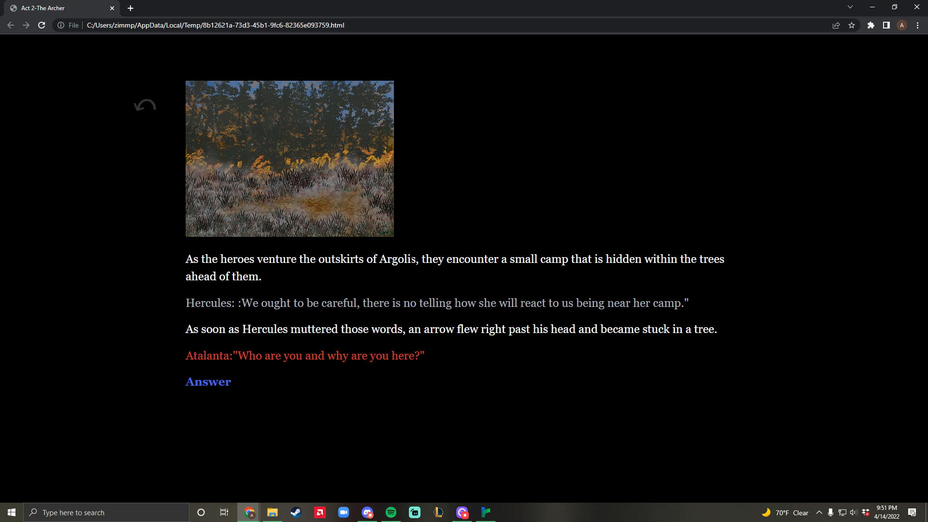
mouse_move(241, 314)
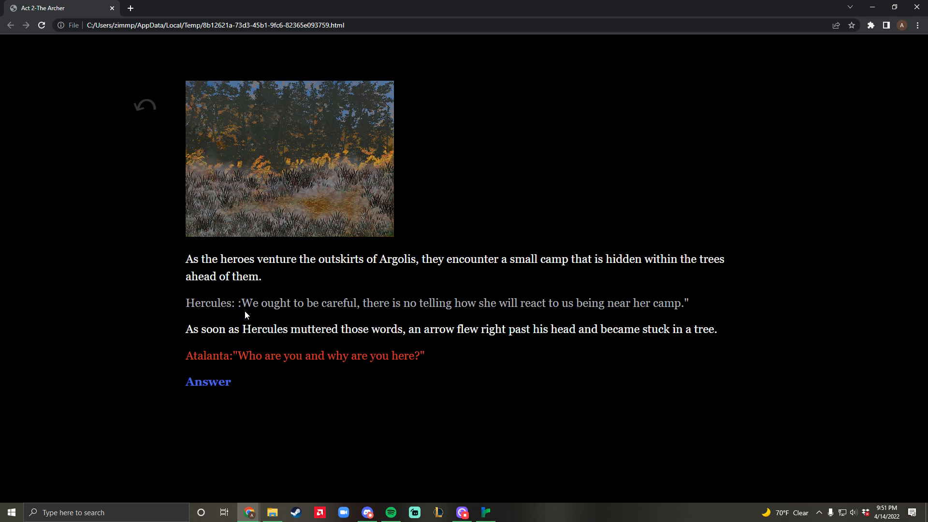
mouse_move(276, 389)
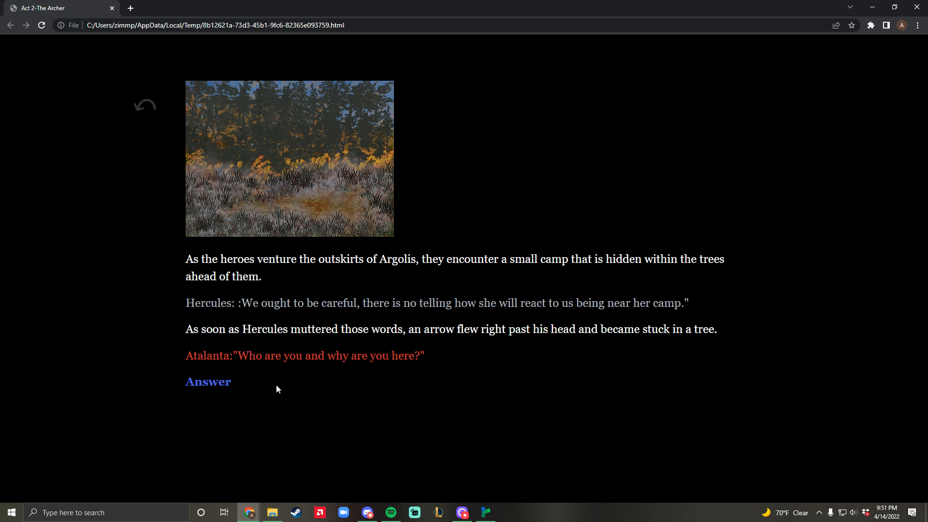
mouse_move(209, 388)
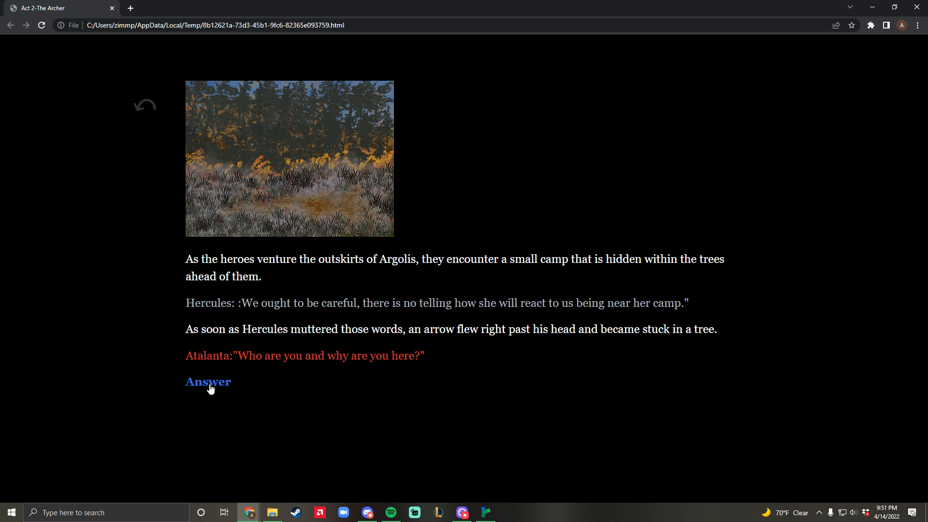
left_click(208, 381)
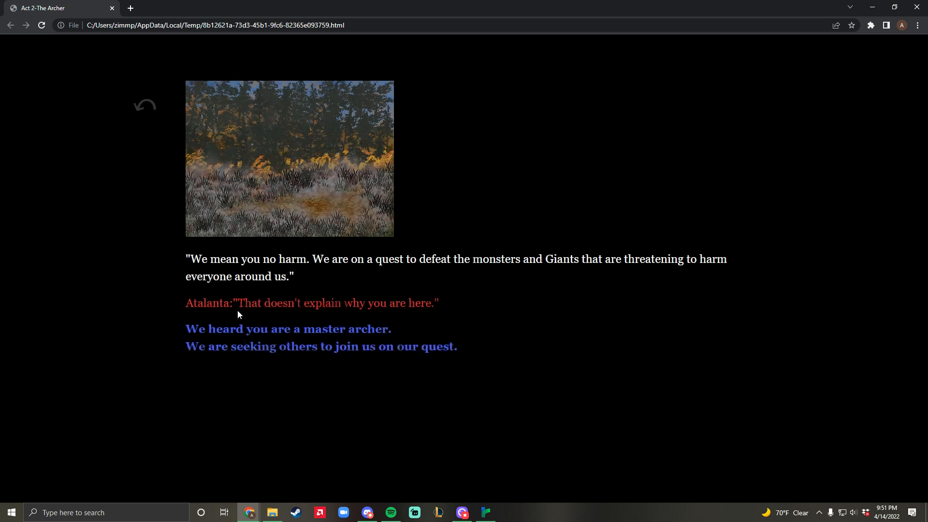
mouse_move(265, 323)
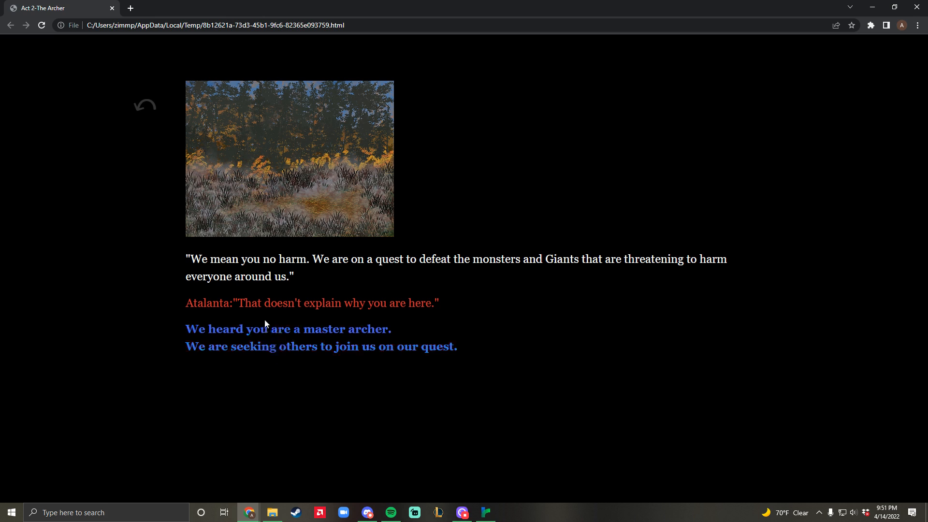
mouse_move(273, 330)
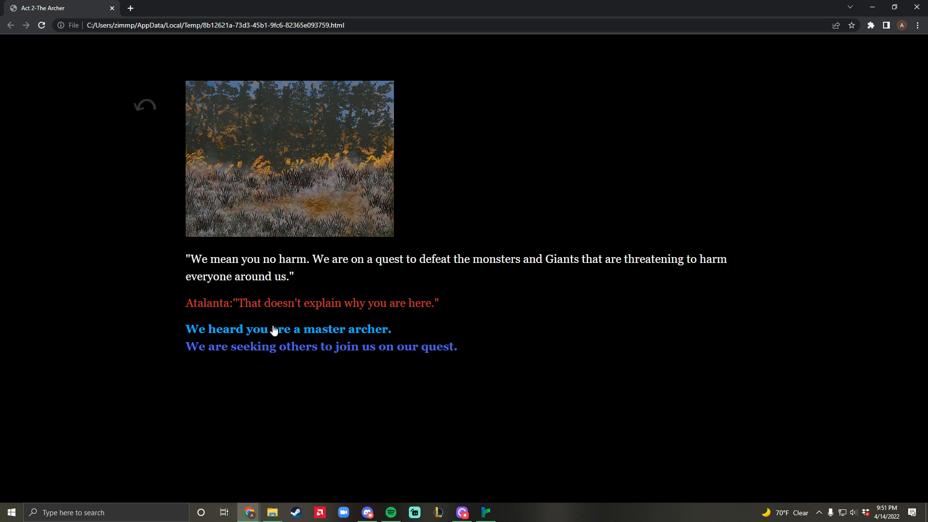
mouse_move(288, 328)
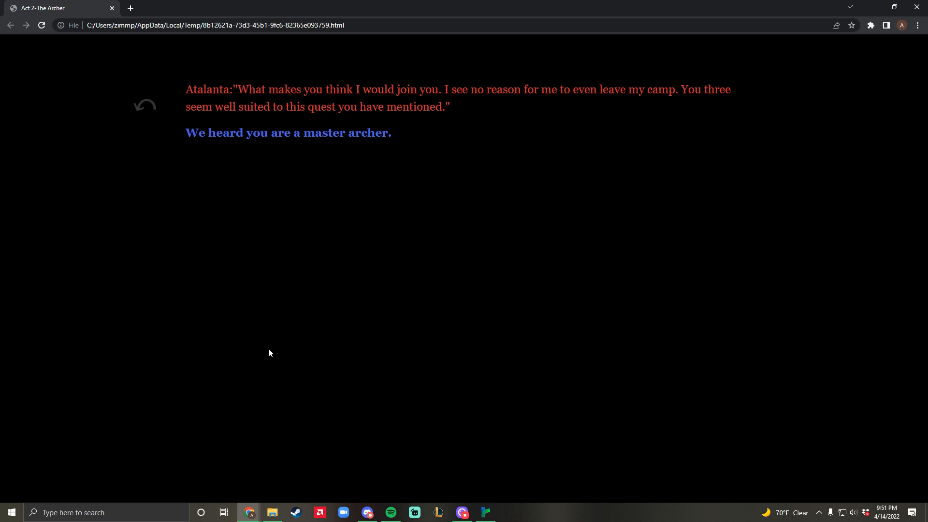
mouse_move(280, 316)
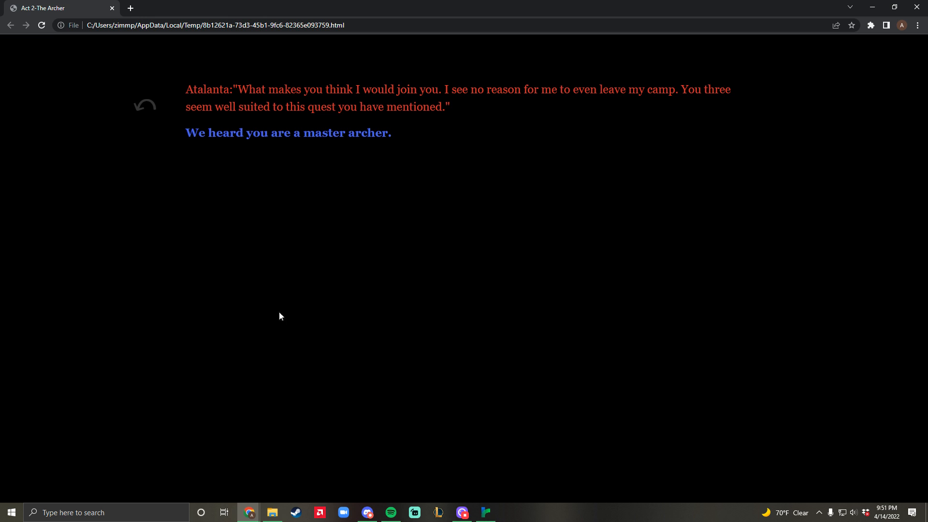
mouse_move(348, 138)
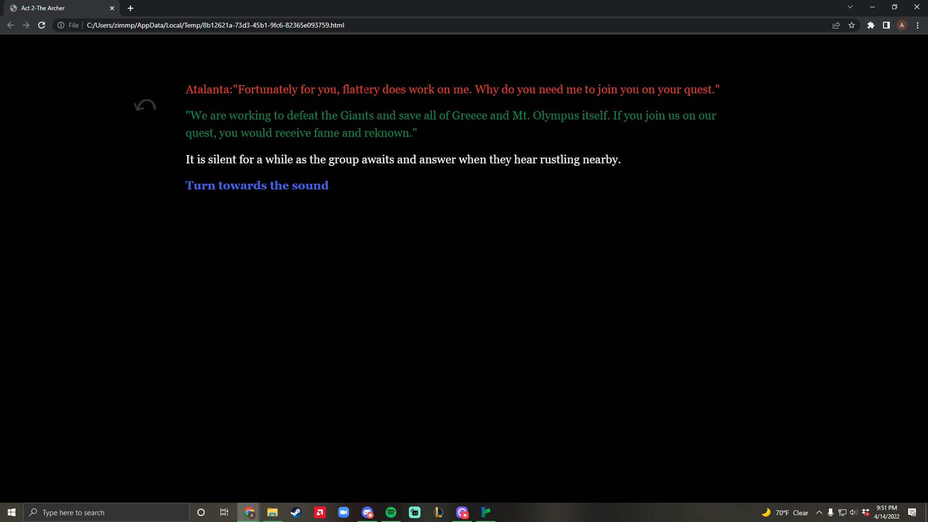
mouse_move(348, 126)
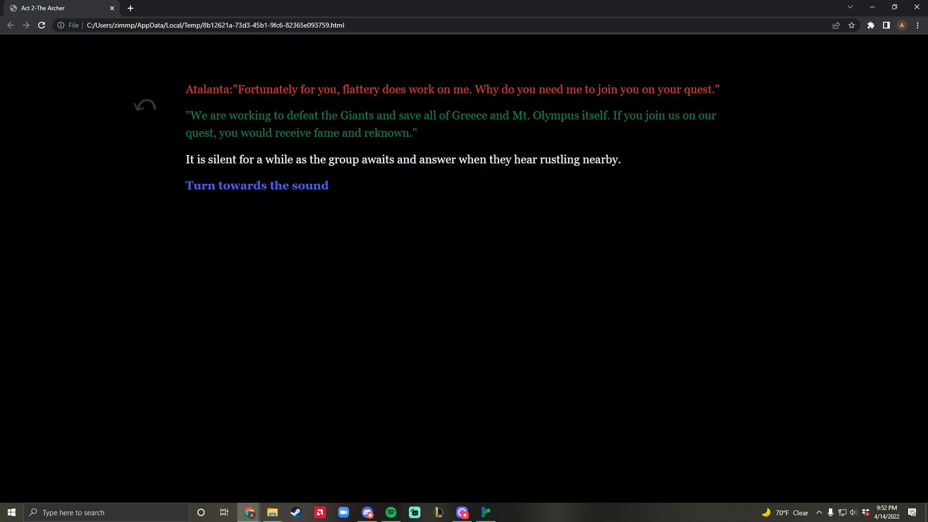
mouse_move(256, 185)
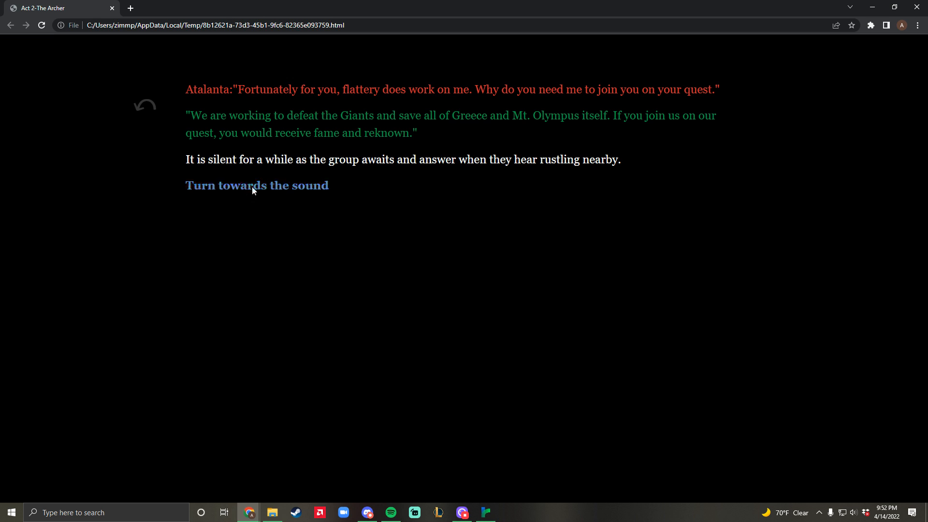
- Turn towards the rustling, question Atalanta, then choose to go to the cave
left_click(256, 185)
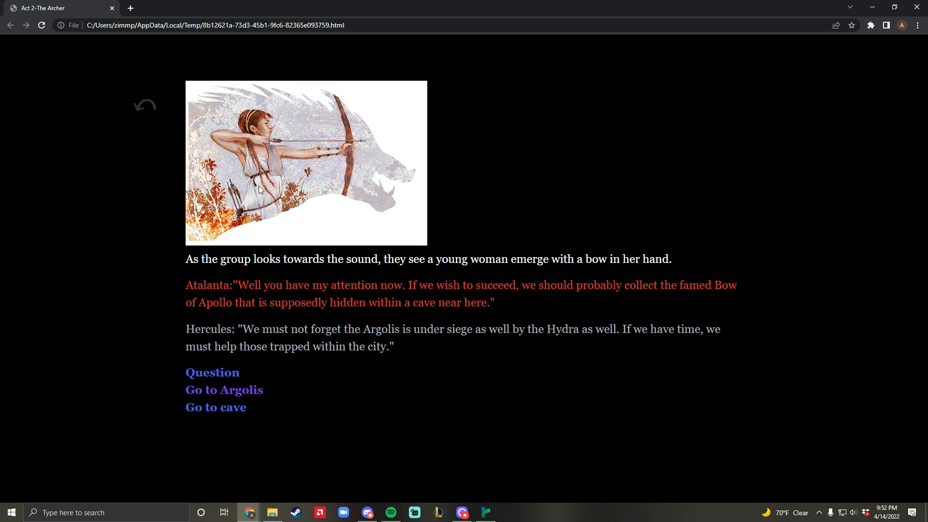
mouse_move(304, 157)
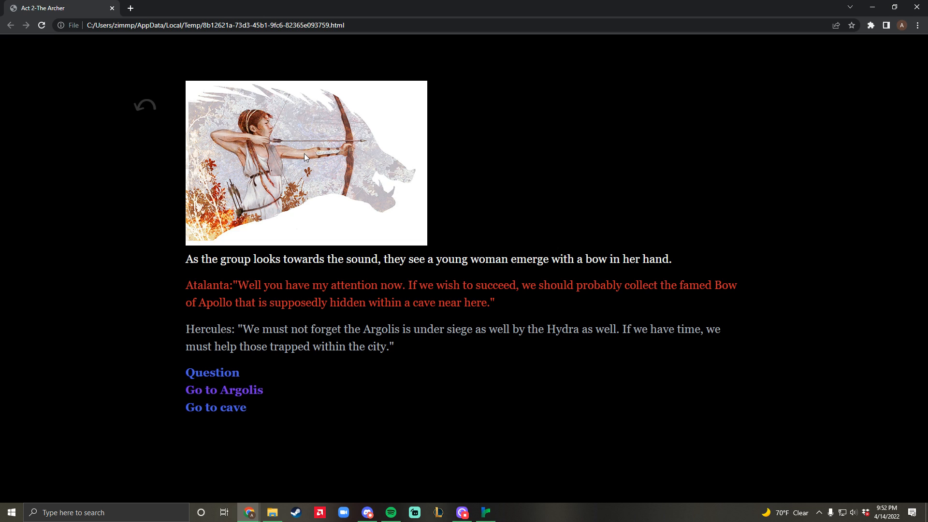
mouse_move(331, 204)
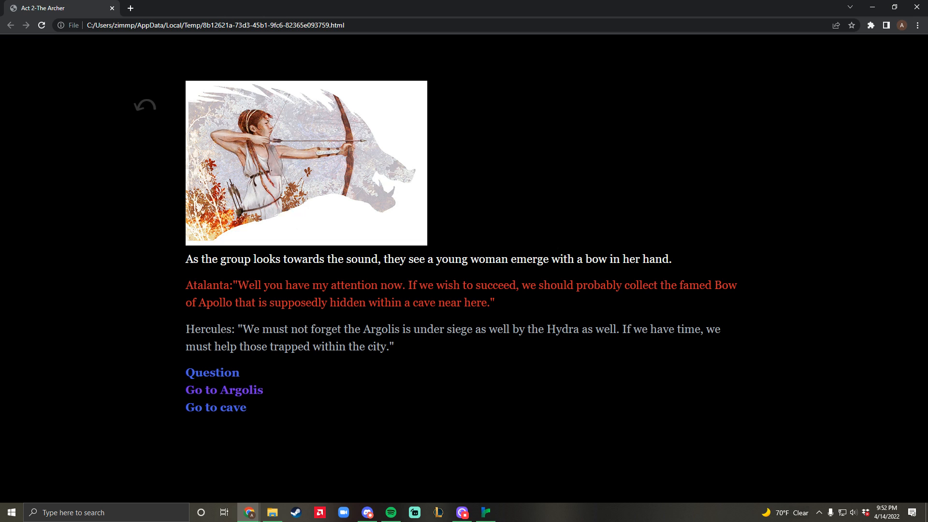
mouse_move(211, 372)
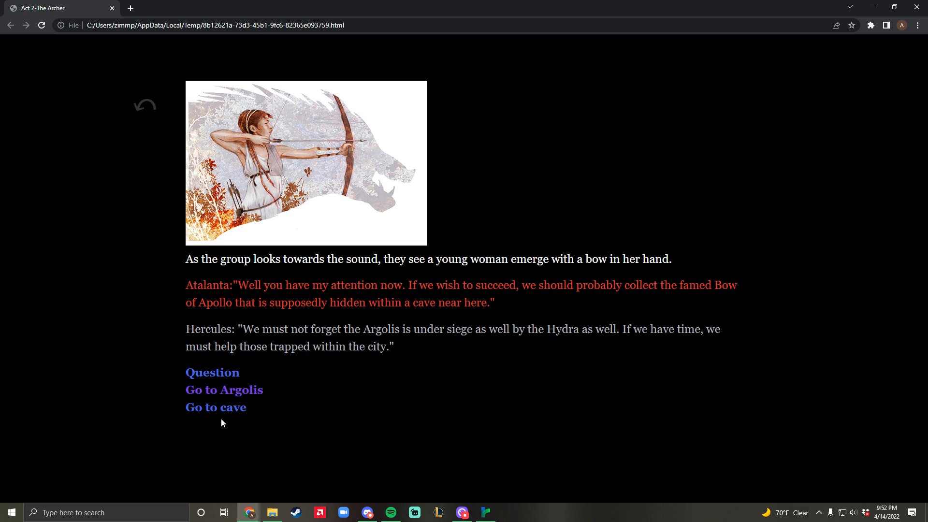
mouse_move(216, 407)
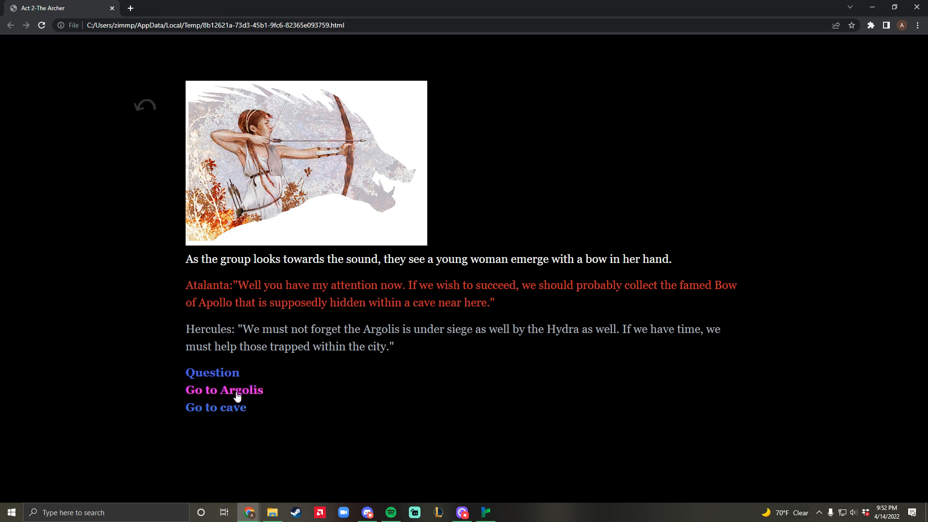
mouse_move(212, 373)
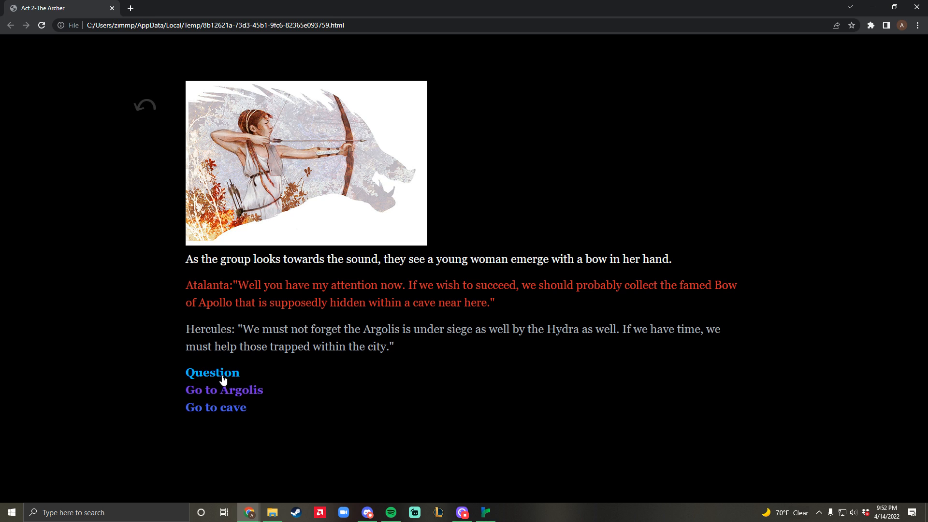
left_click(212, 372)
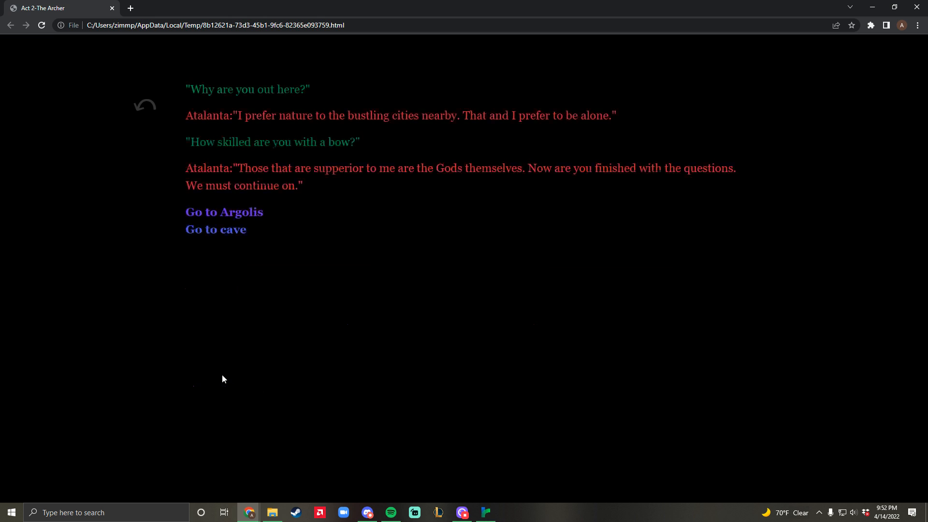
mouse_move(257, 198)
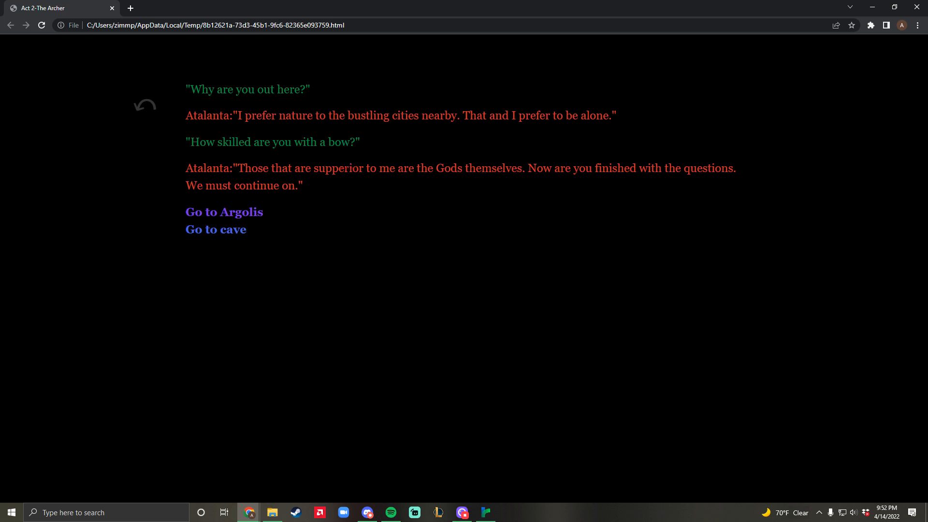
mouse_move(216, 230)
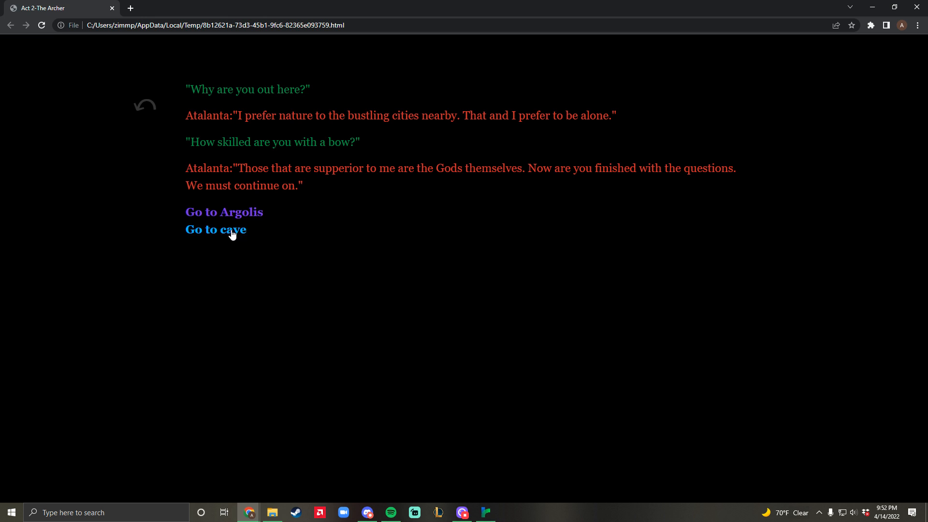
left_click(216, 229)
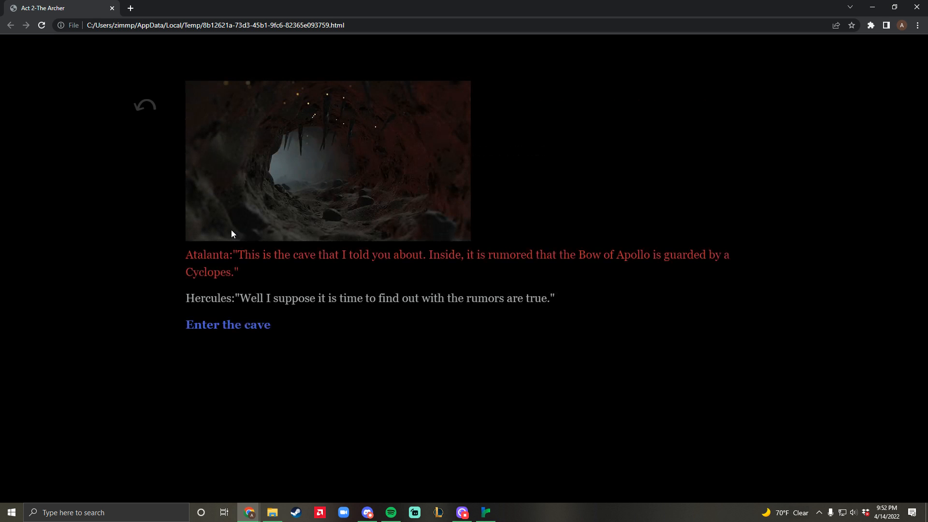
mouse_move(245, 227)
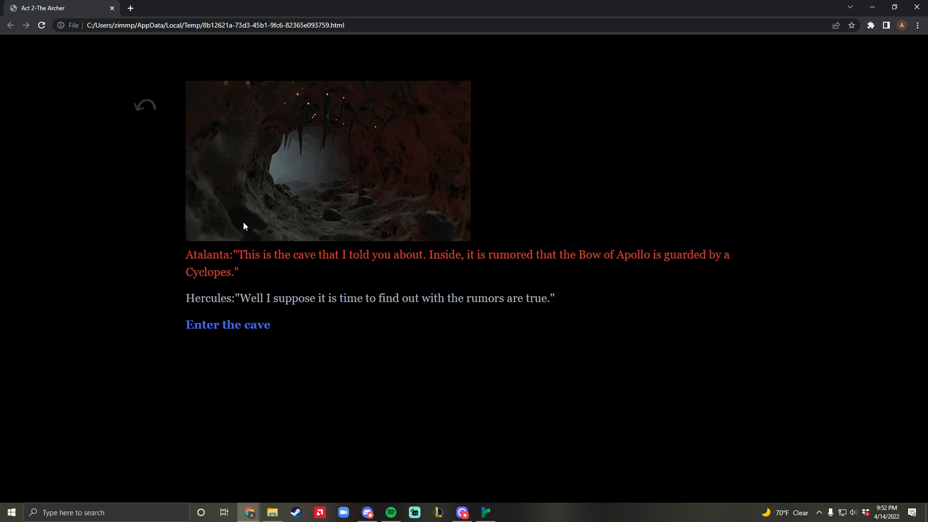
mouse_move(366, 140)
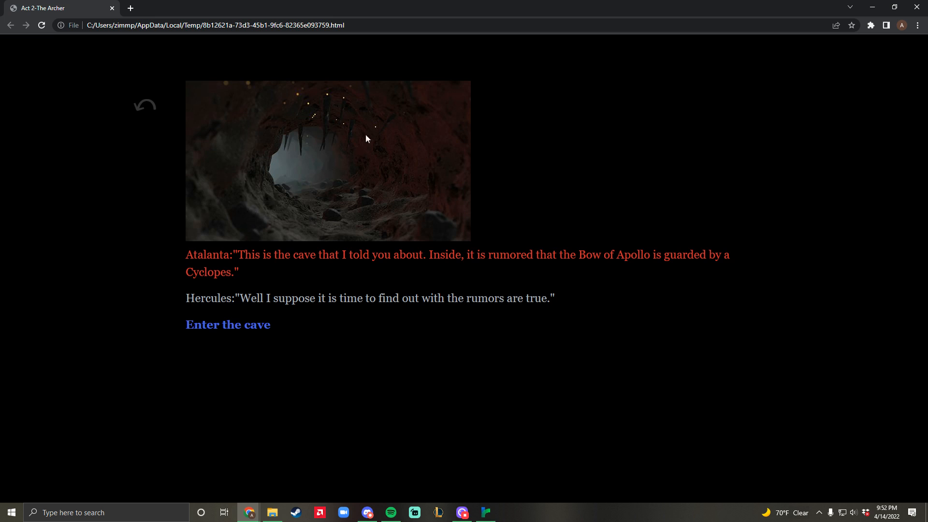
mouse_move(379, 173)
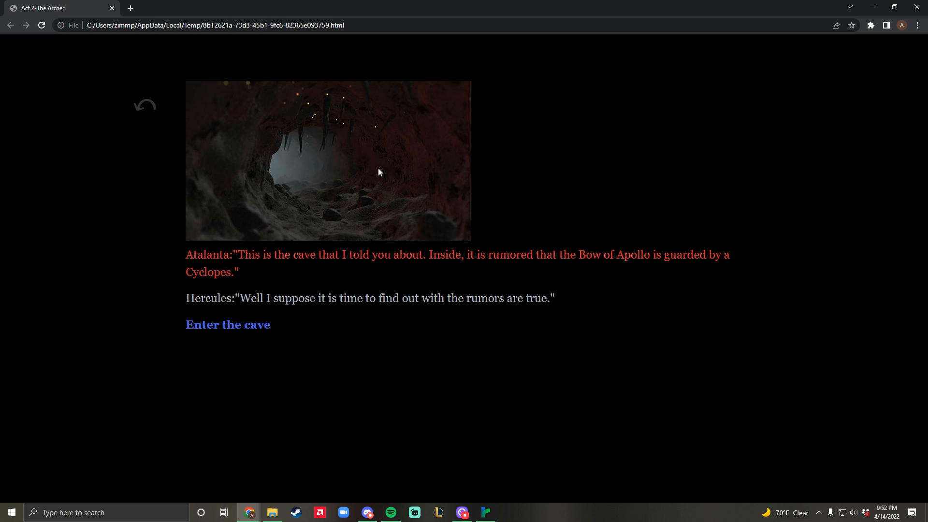
mouse_move(347, 225)
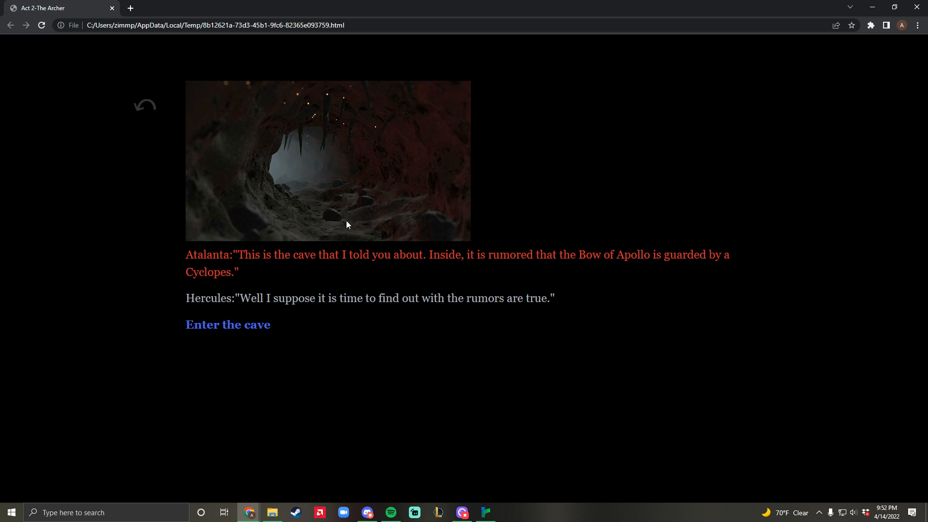
mouse_move(227, 324)
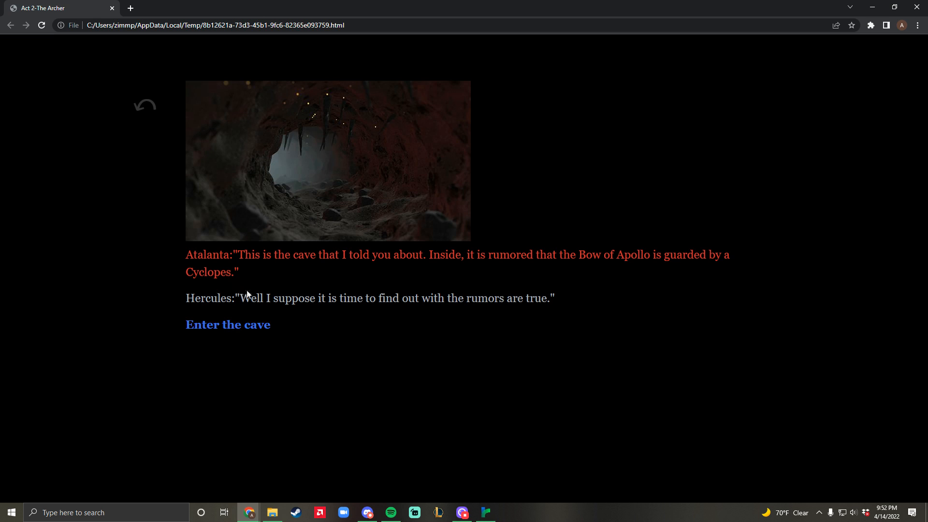
- Enter the cave guarded by the Cyclopes
left_click(227, 325)
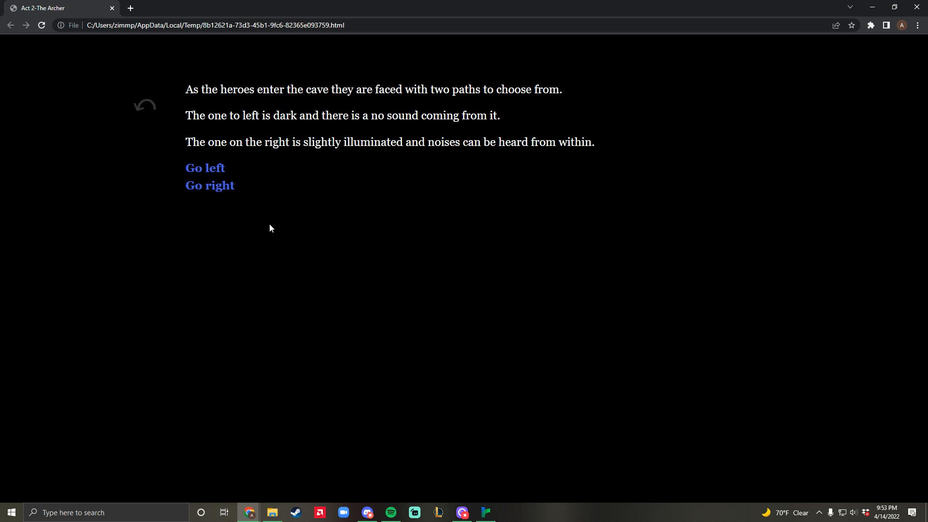
mouse_move(270, 239)
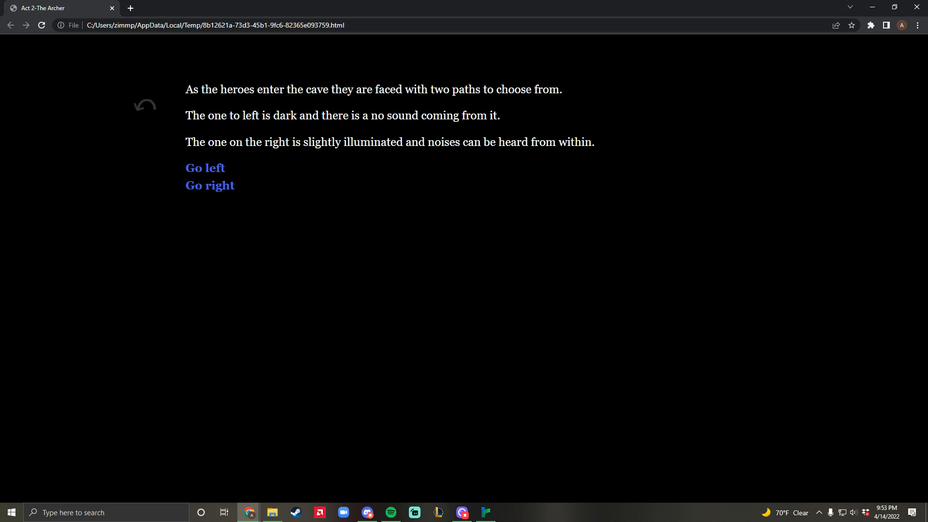
mouse_move(313, 130)
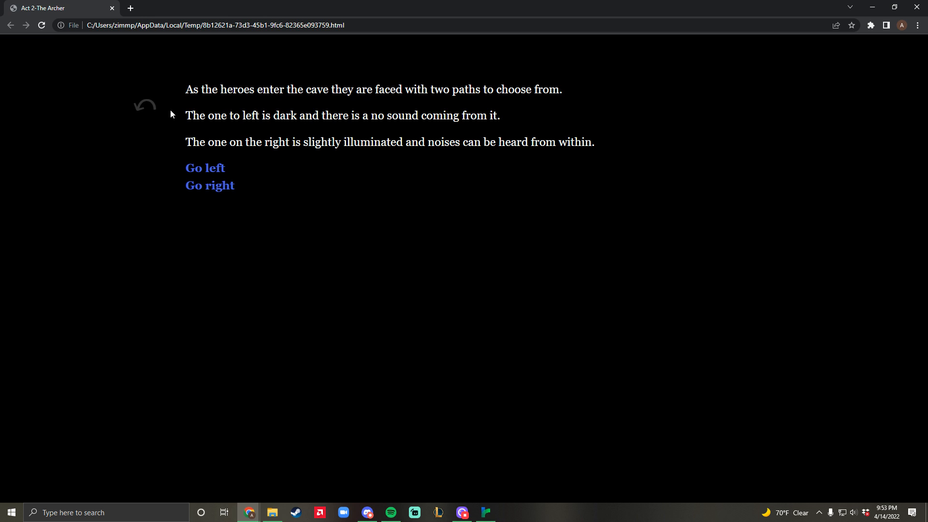
mouse_move(376, 179)
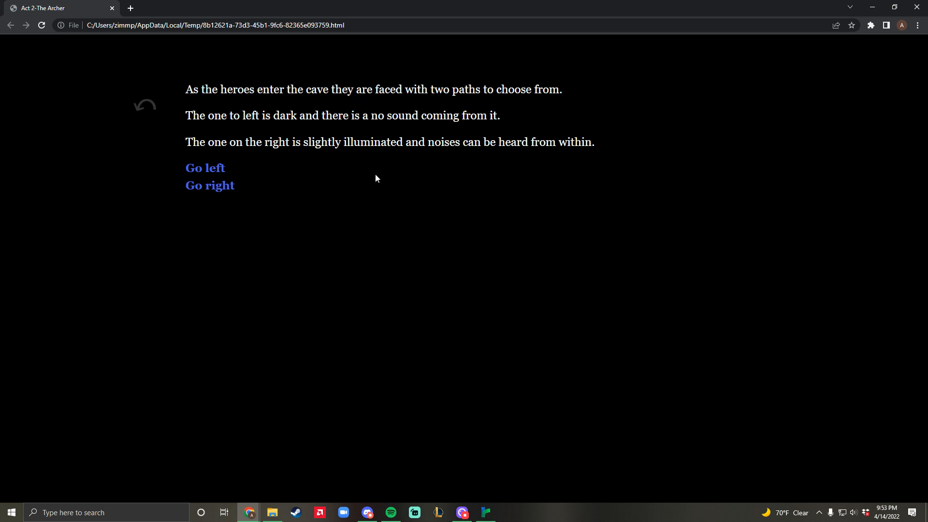
mouse_move(441, 155)
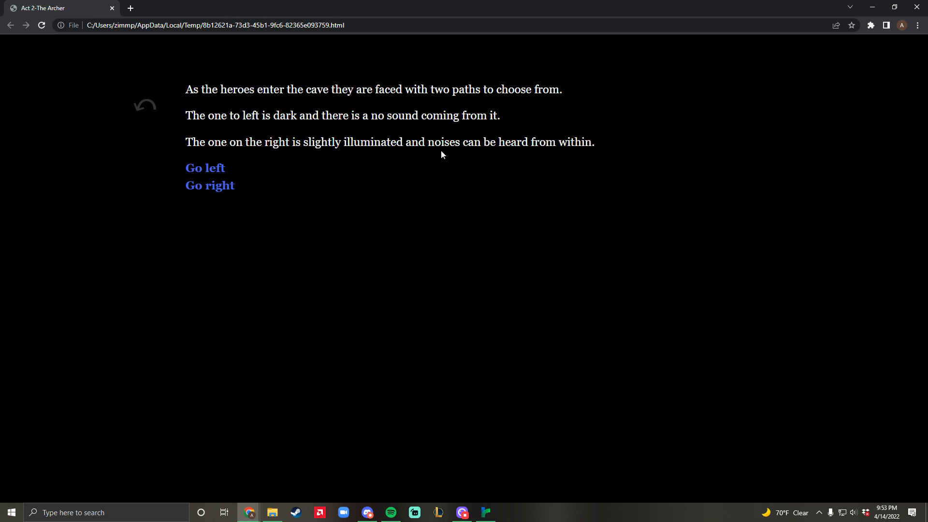
- Try the dark left path, return, then take the illuminated right path
left_click(205, 168)
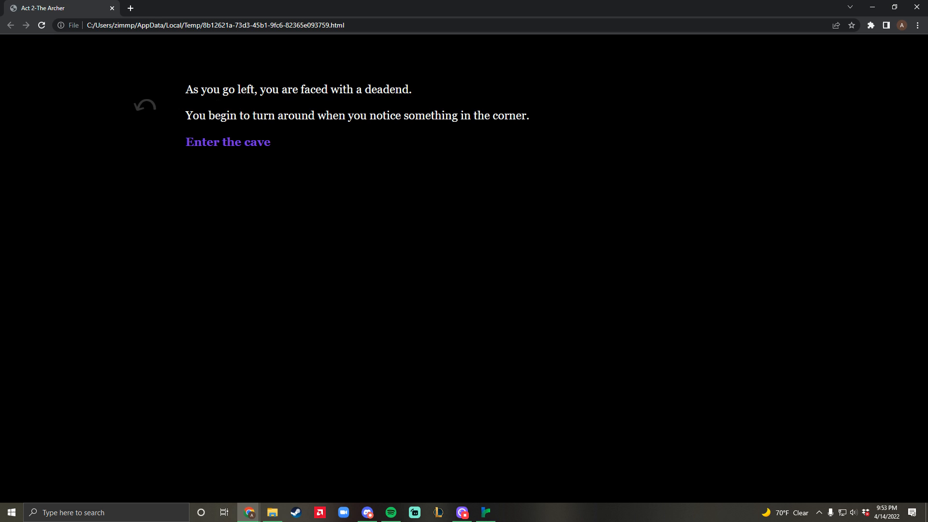
left_click(227, 142)
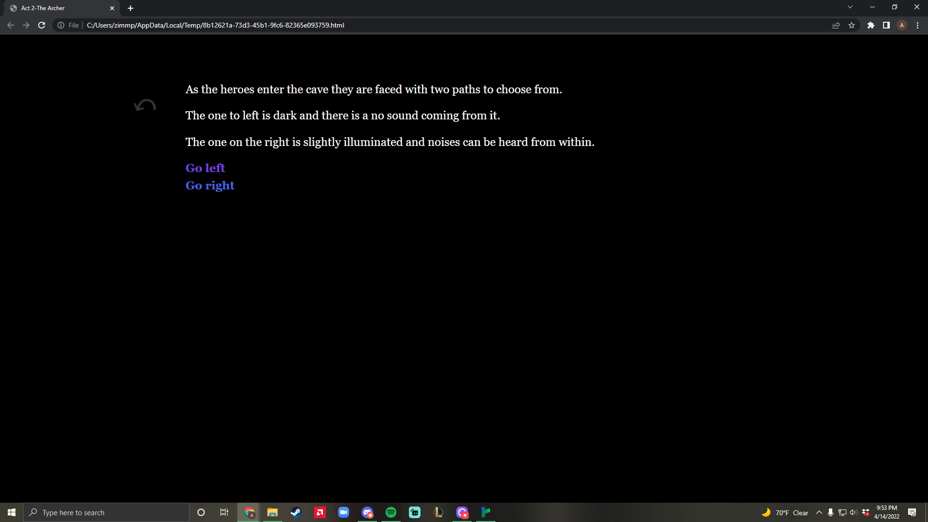
mouse_move(249, 153)
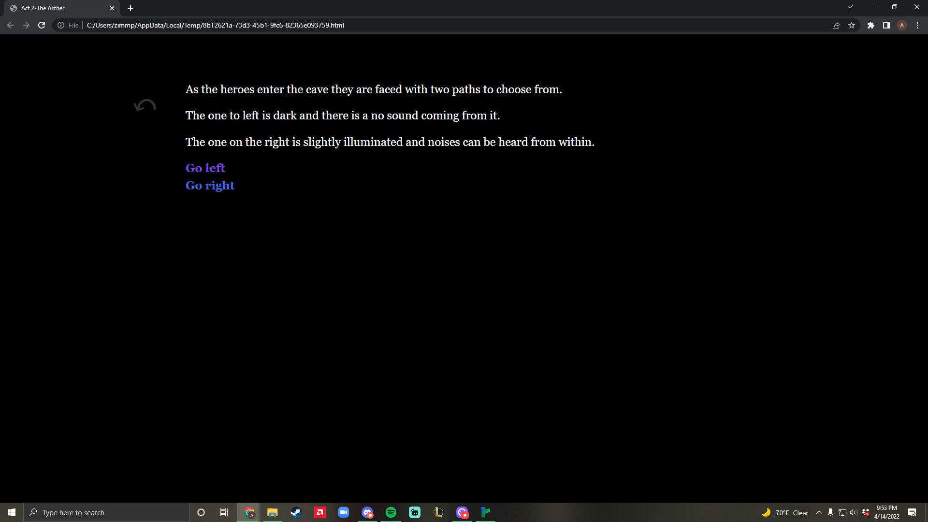
left_click(210, 185)
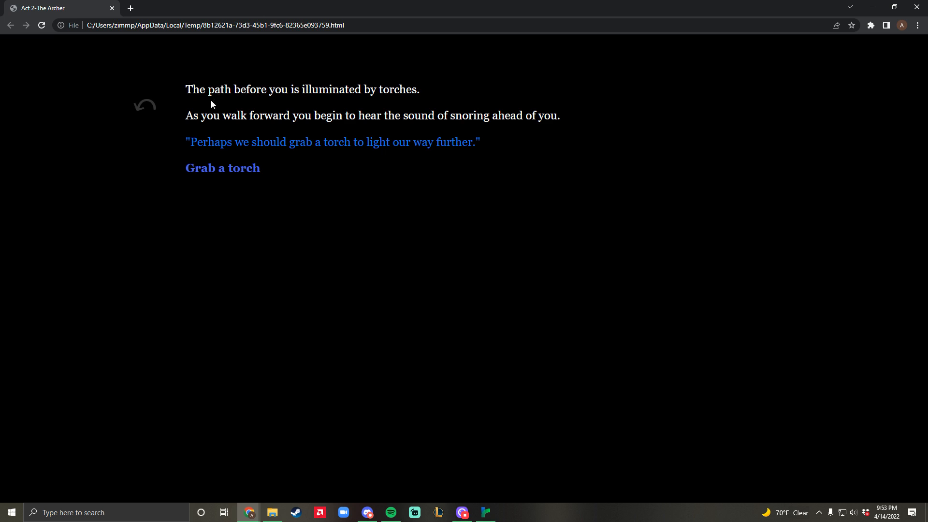
mouse_move(238, 132)
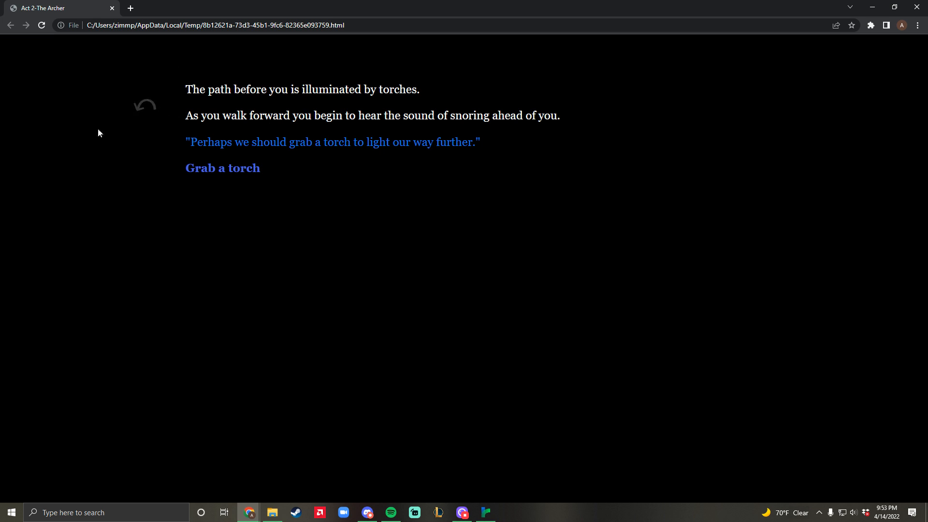
mouse_move(232, 172)
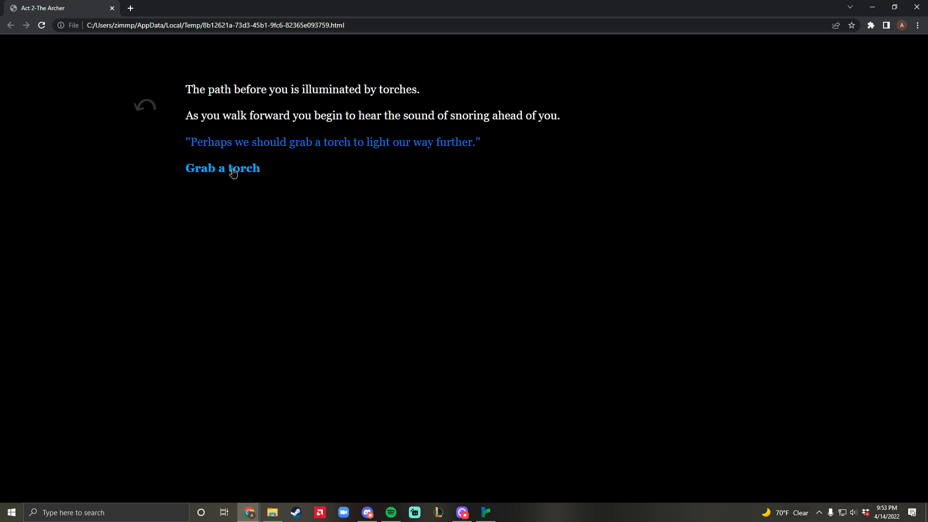
- Grab a torch and creep forward past the sleeping Cyclopes
left_click(223, 168)
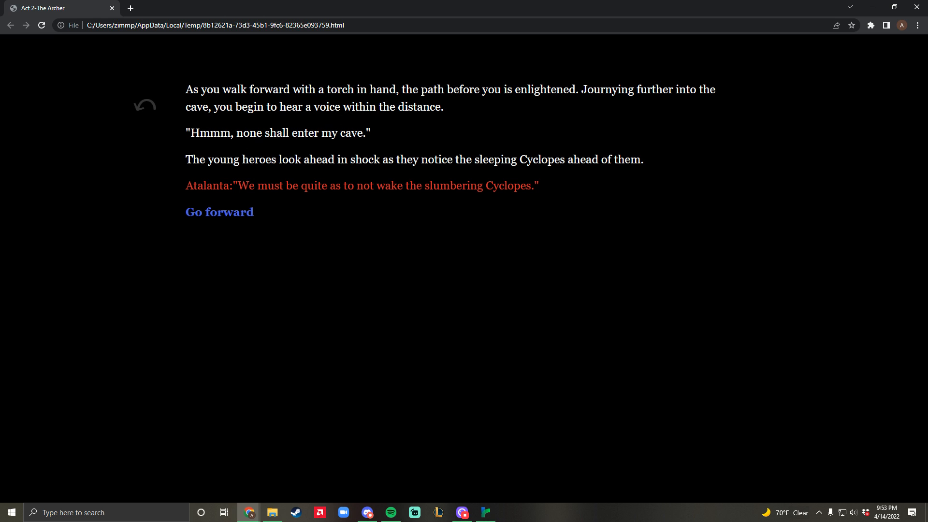
mouse_move(293, 130)
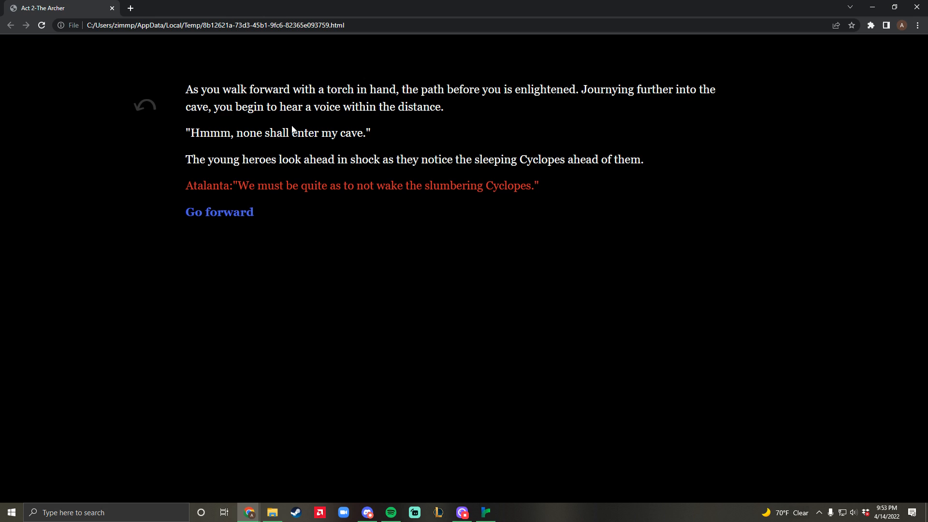
mouse_move(296, 121)
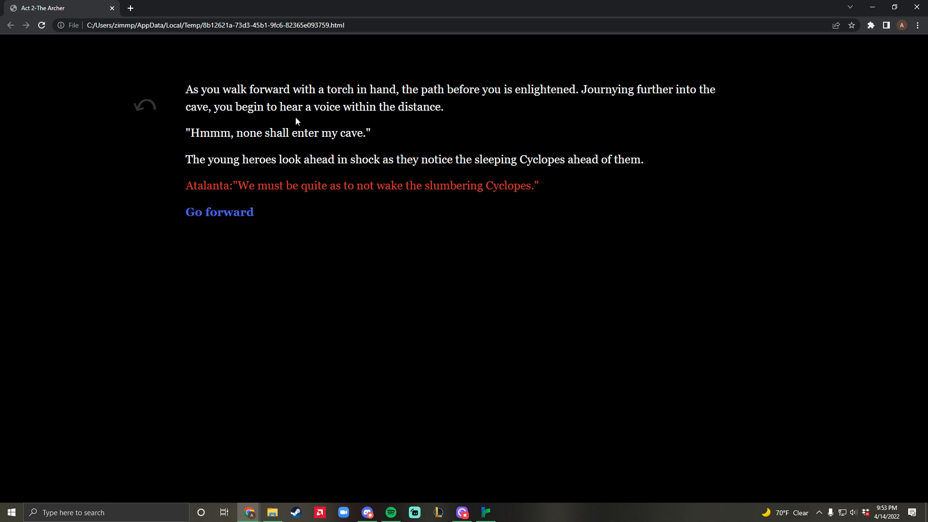
left_click(219, 212)
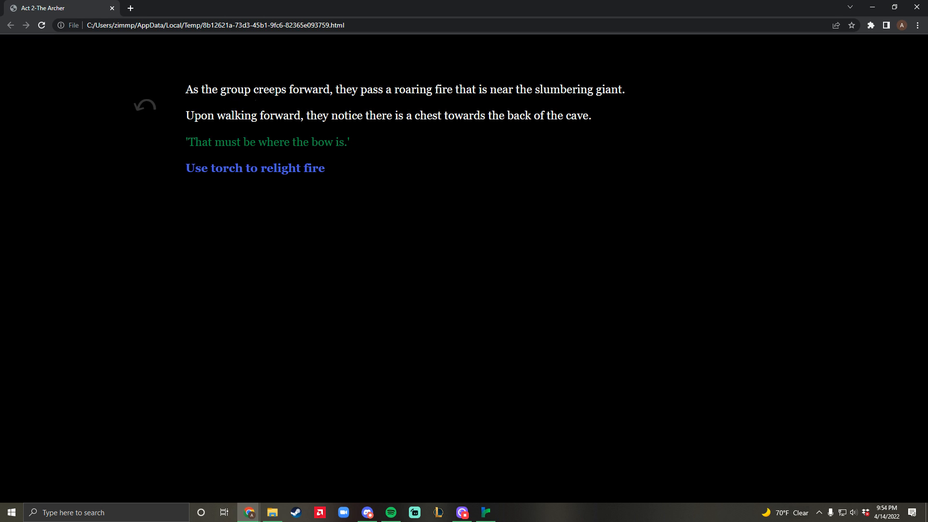
mouse_move(390, 136)
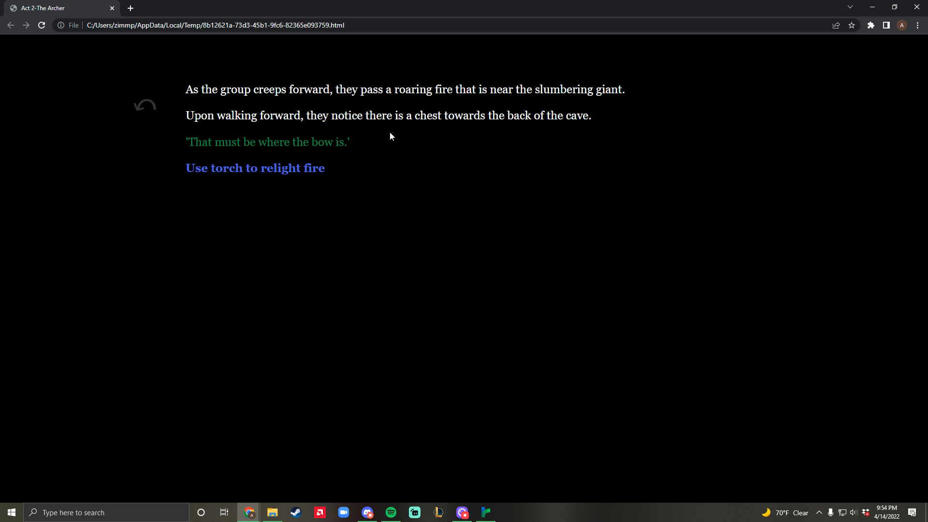
mouse_move(278, 169)
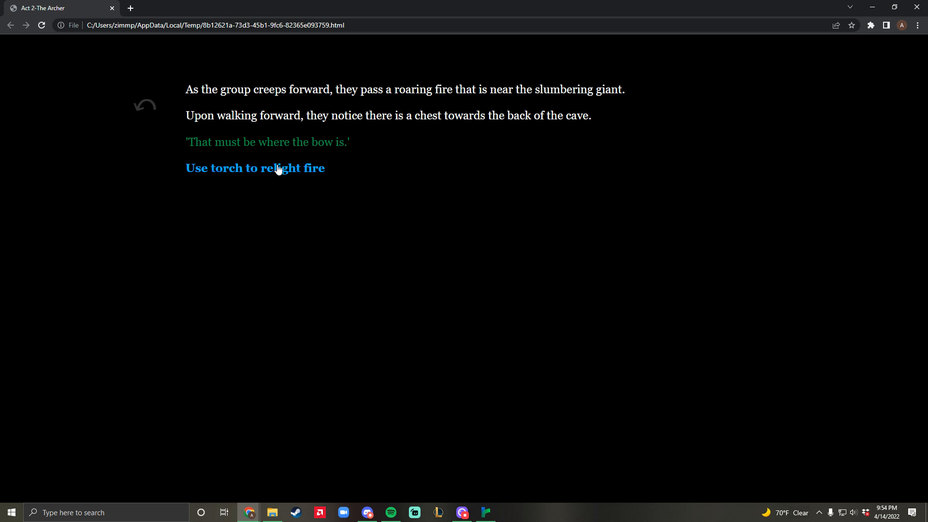
mouse_move(424, 135)
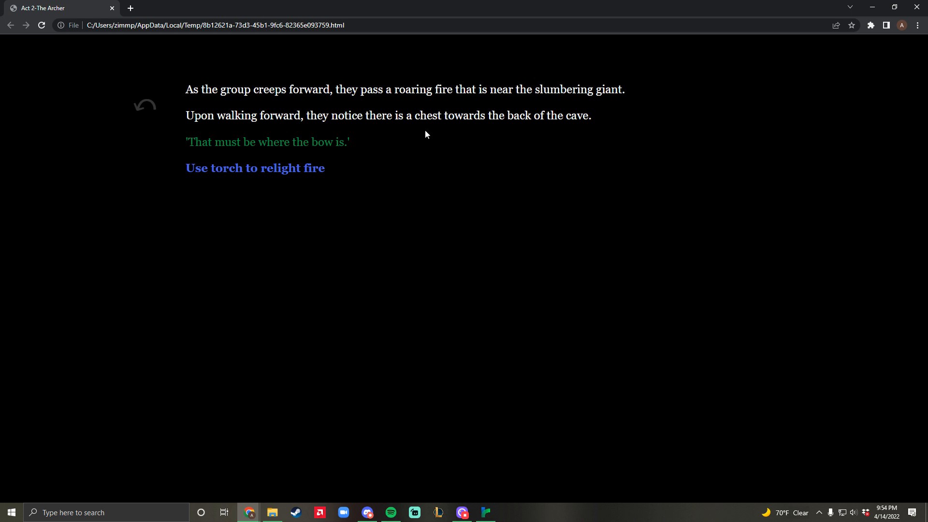
- Relight the fire with the torch and go towards the chest
left_click(255, 168)
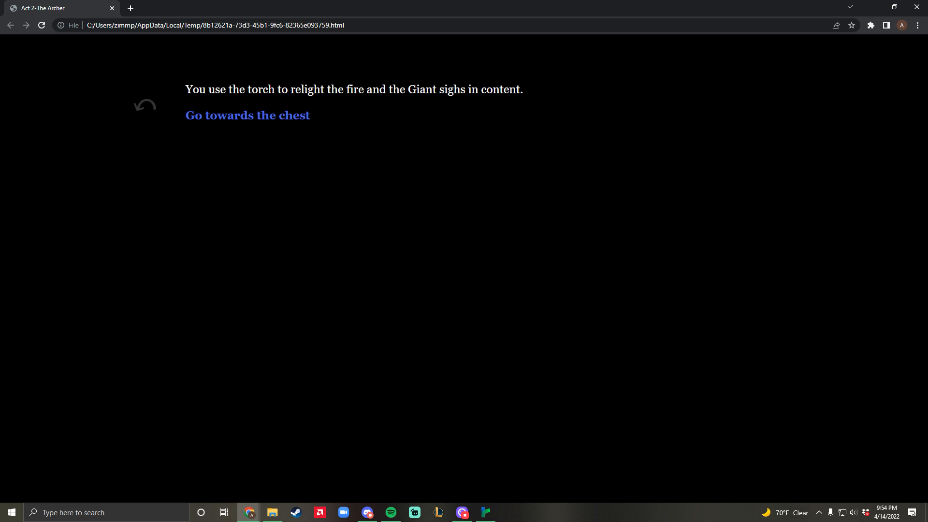
mouse_move(336, 102)
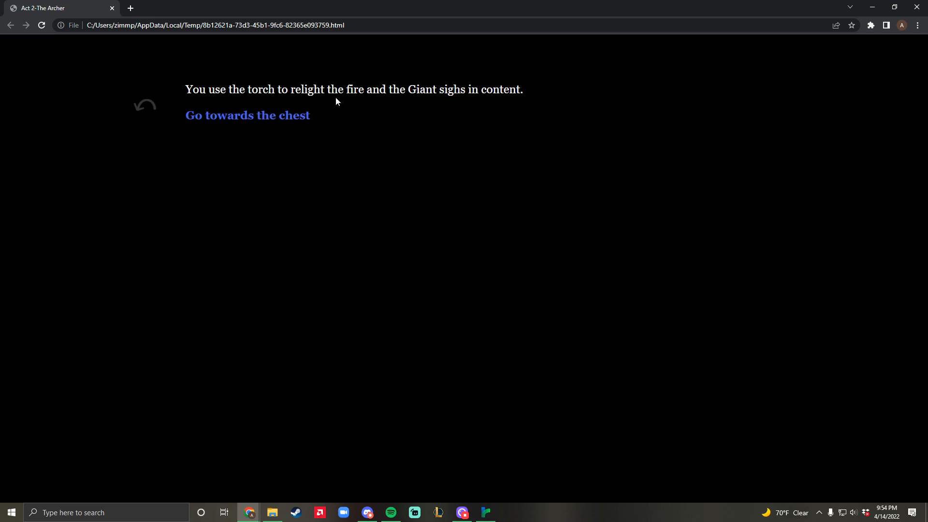
left_click(247, 116)
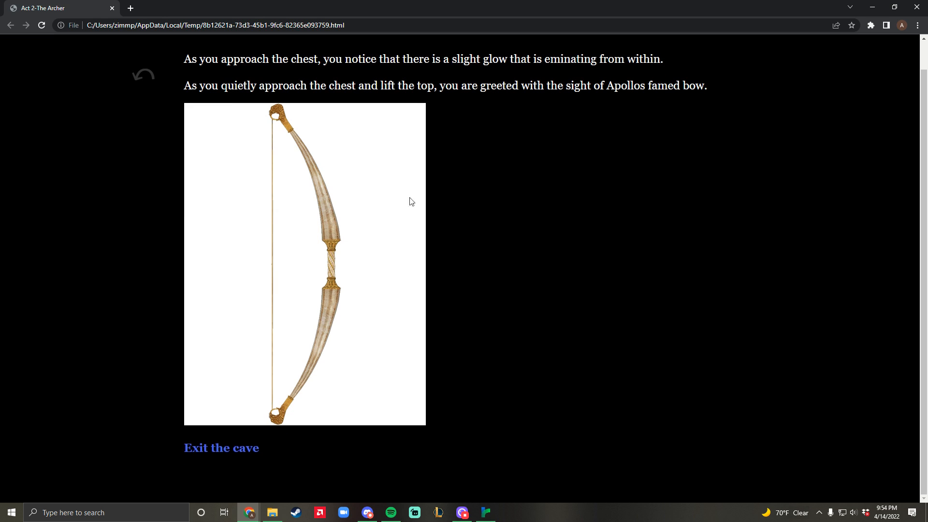
mouse_move(311, 150)
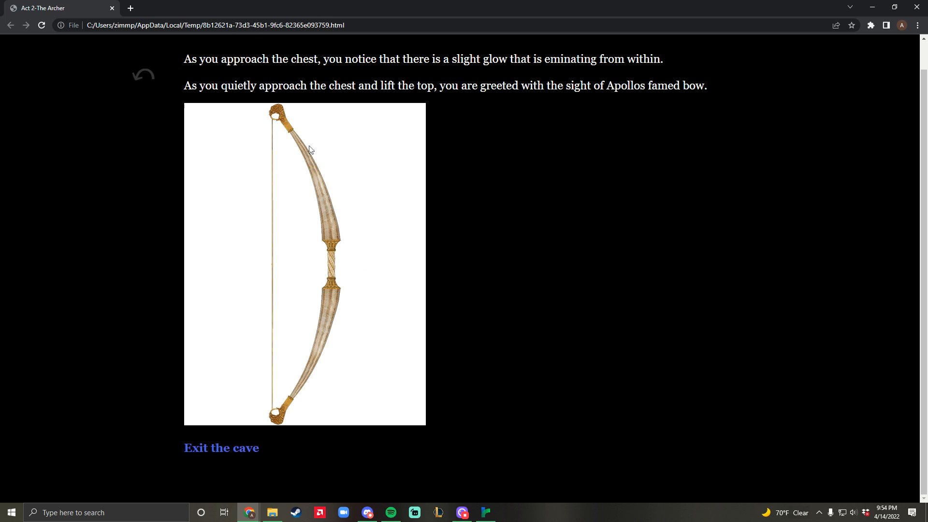
mouse_move(221, 448)
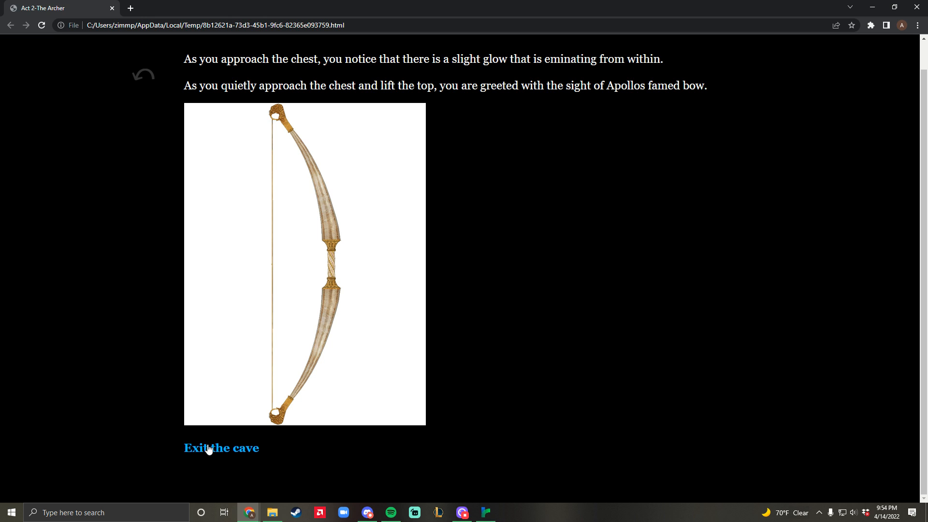
mouse_move(214, 448)
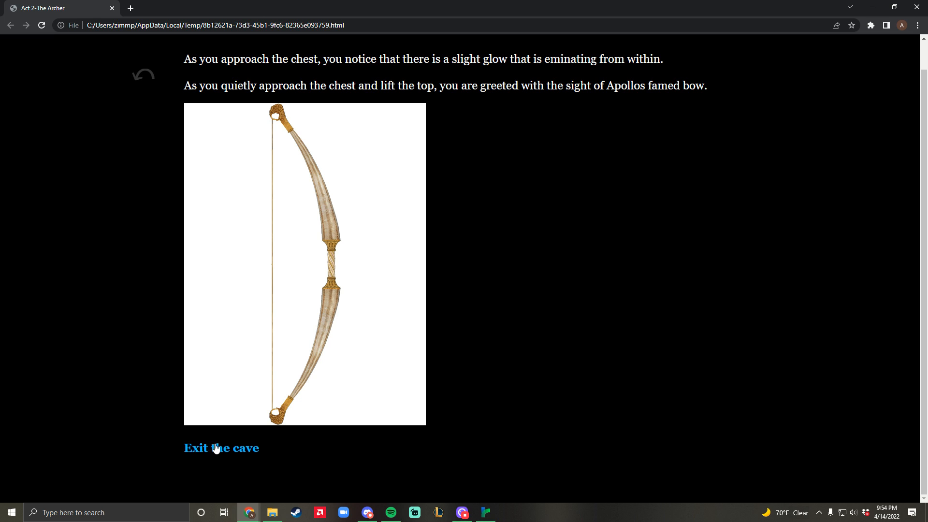
- Exit the cave with the Bow of Apollo and go to Argolis
left_click(220, 449)
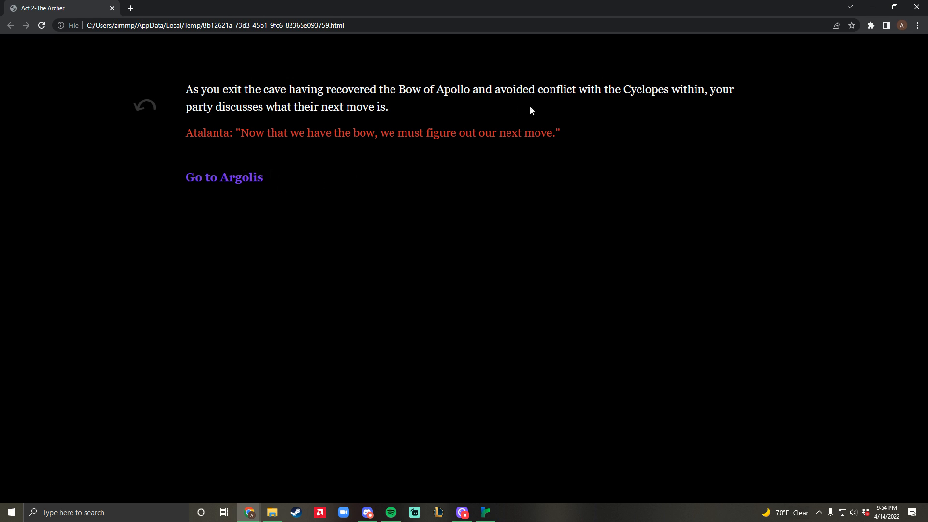
mouse_move(224, 177)
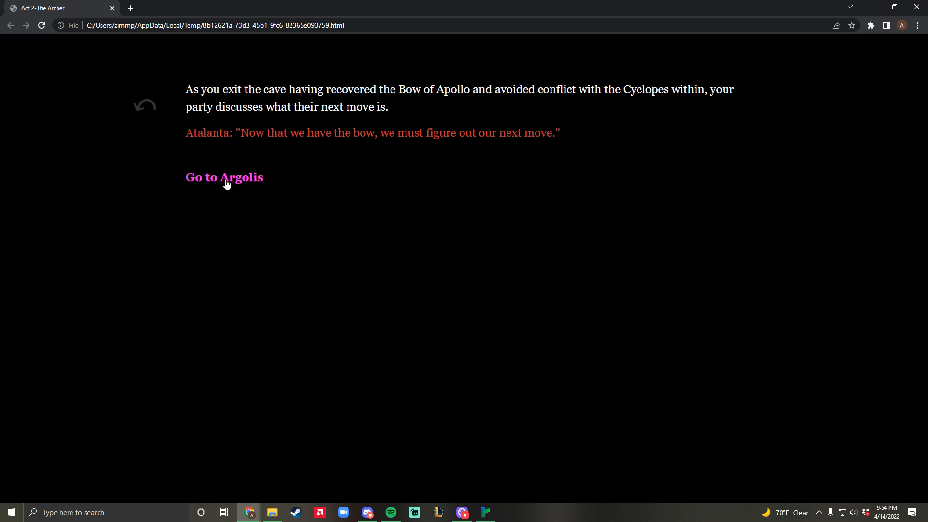
mouse_move(654, 110)
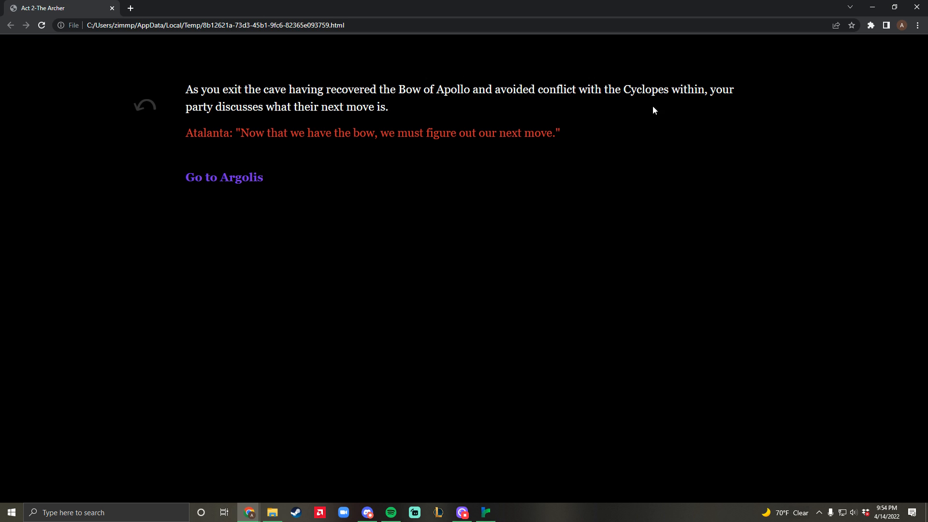
mouse_move(214, 186)
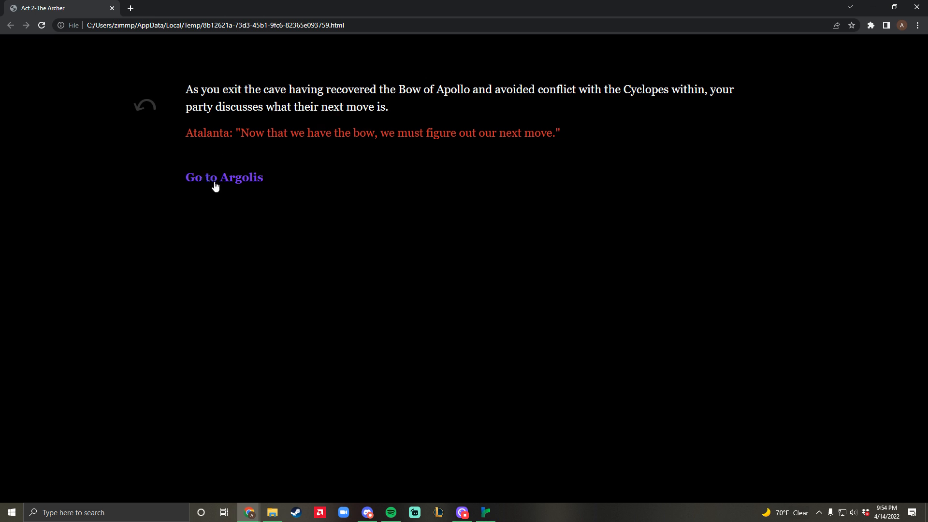
left_click(224, 177)
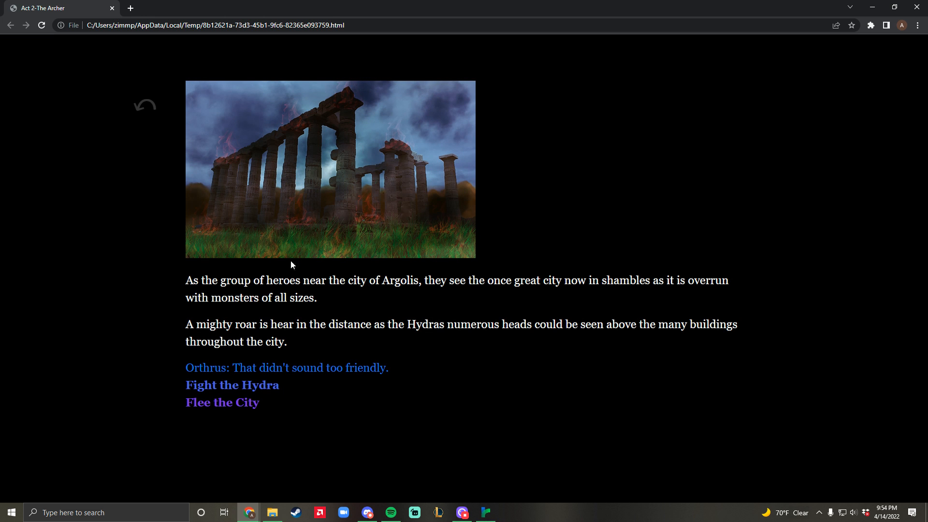
mouse_move(330, 384)
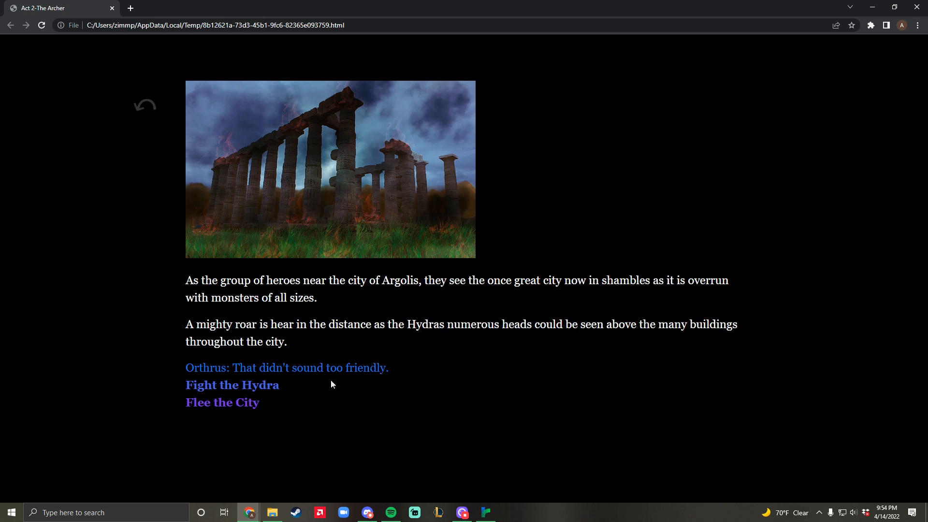
mouse_move(251, 398)
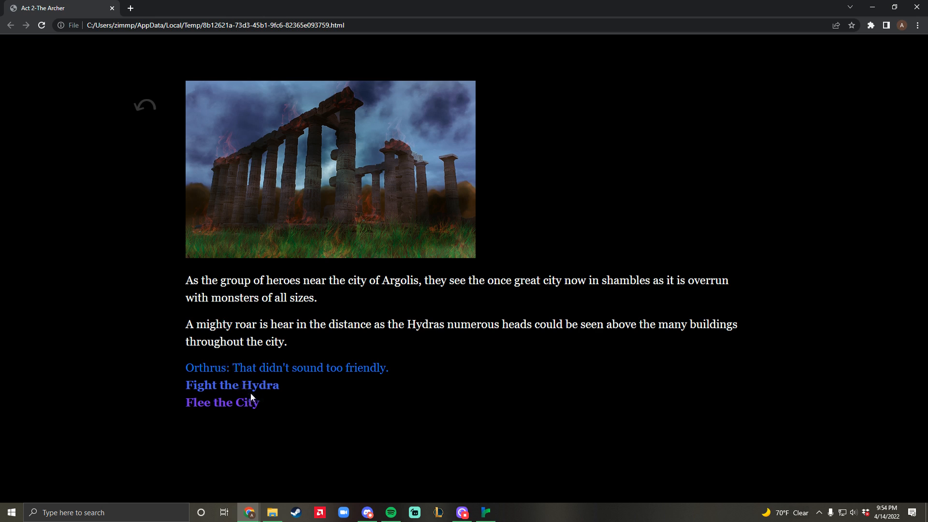
mouse_move(237, 403)
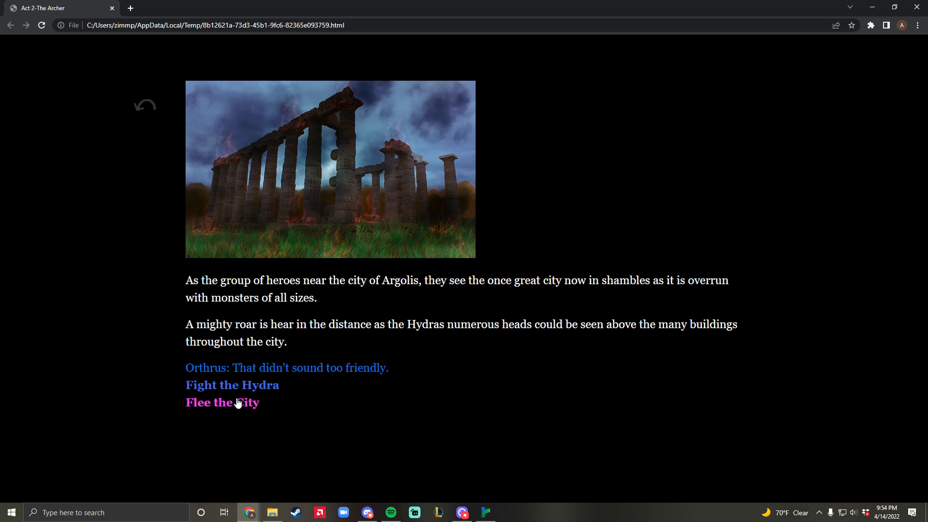
mouse_move(232, 385)
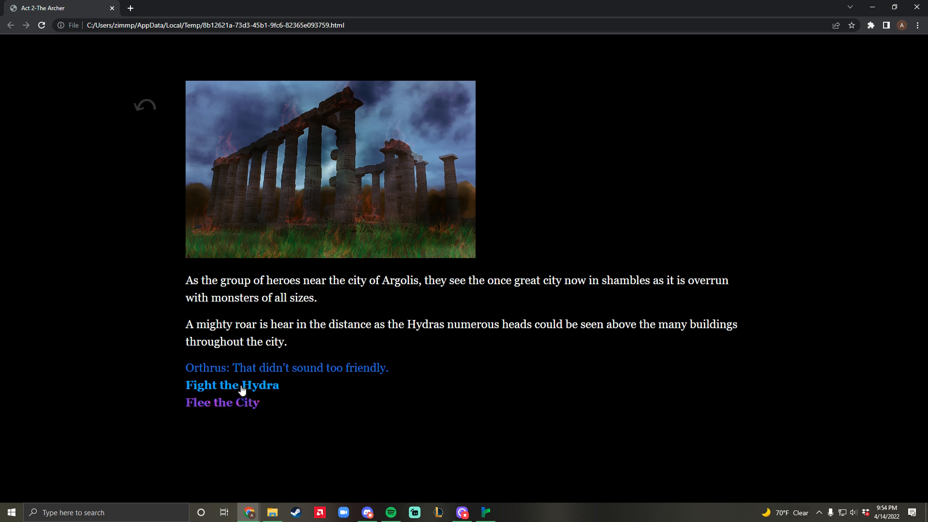
- Choose to fight the Hydra and fire arrows at it
left_click(232, 385)
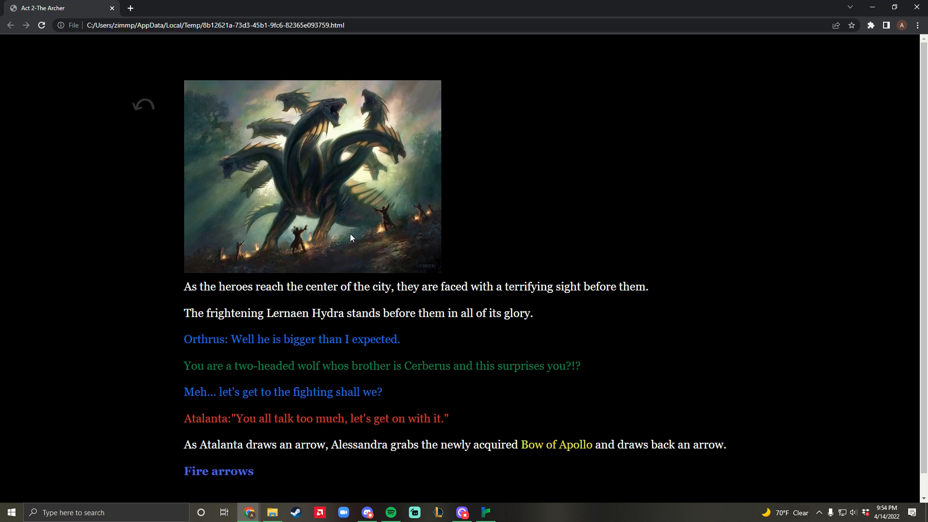
mouse_move(315, 238)
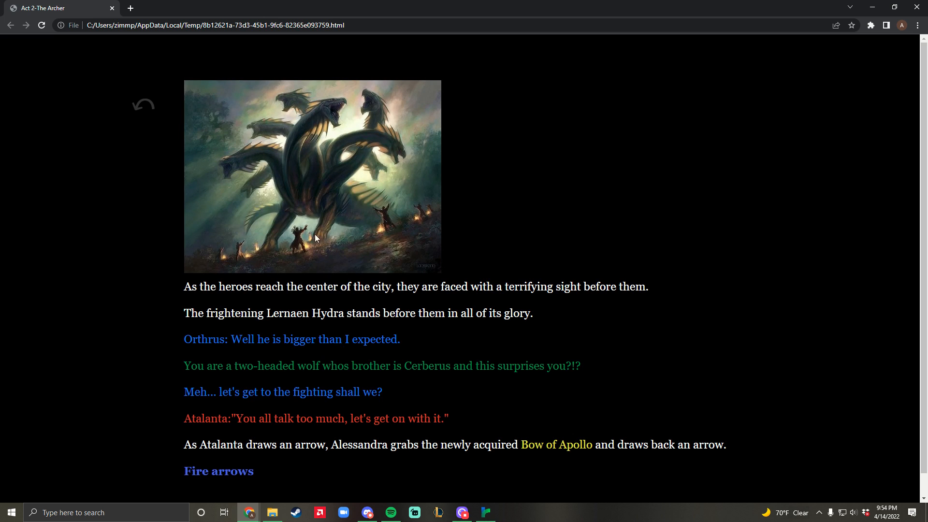
scroll("up", 3)
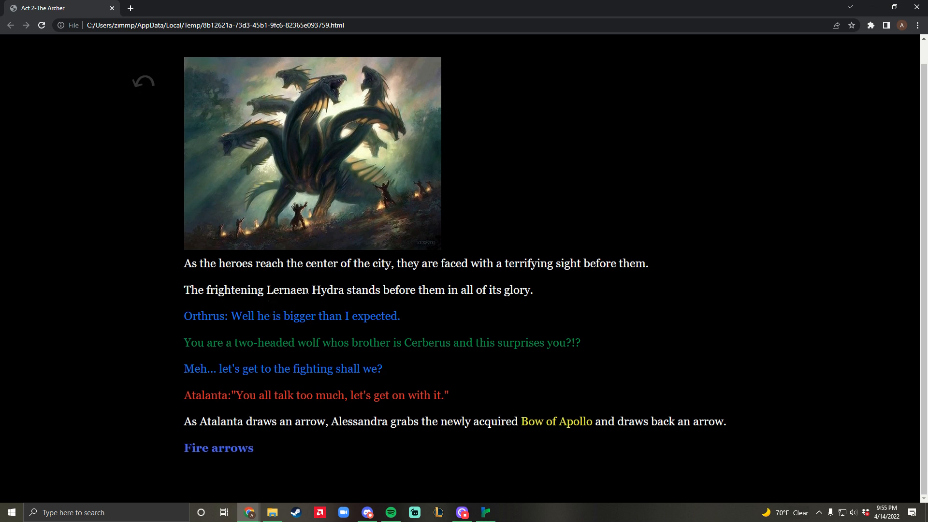
mouse_move(398, 382)
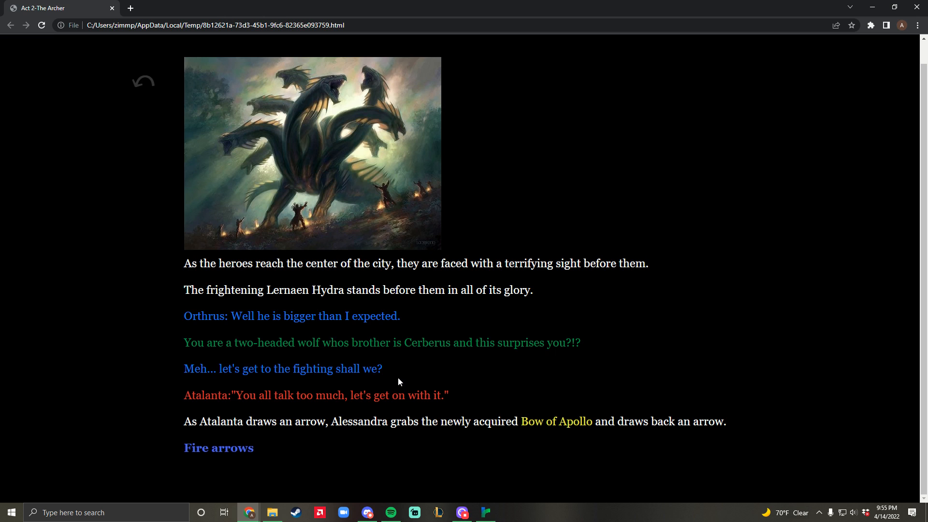
mouse_move(237, 434)
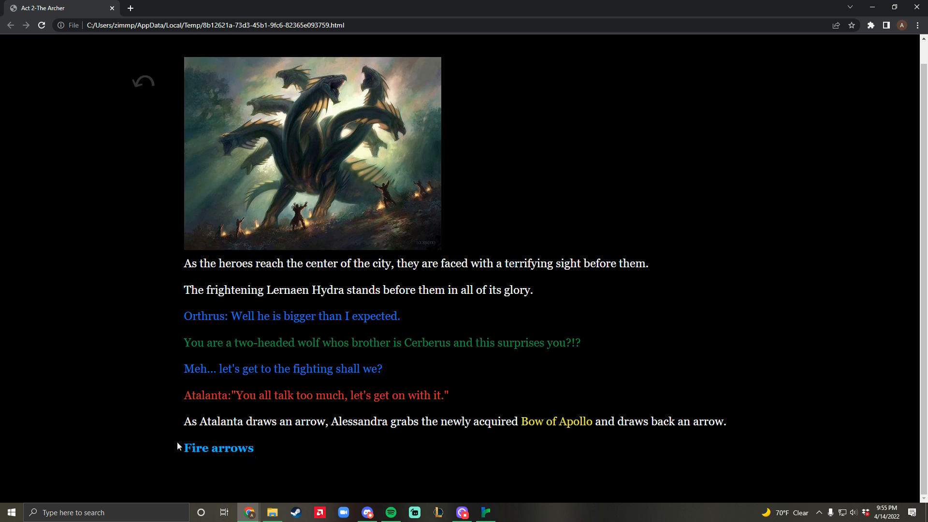
mouse_move(211, 451)
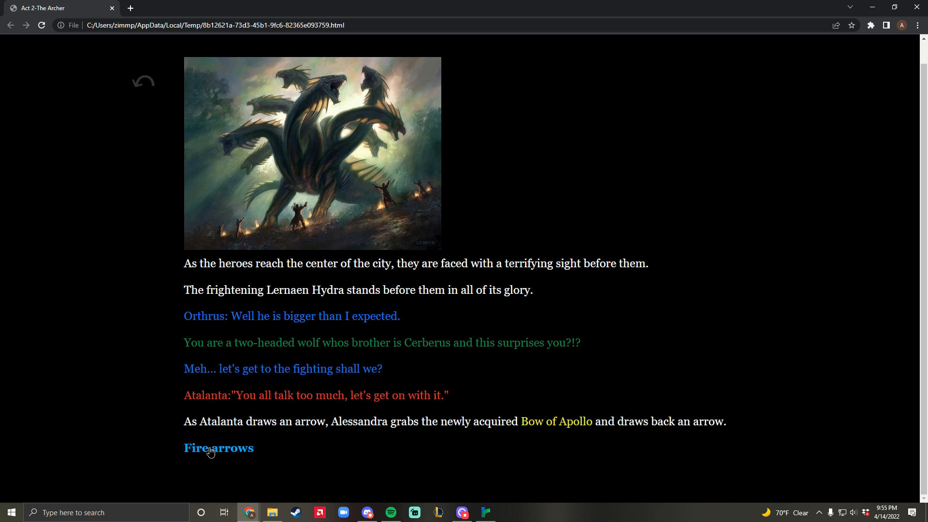
left_click(218, 448)
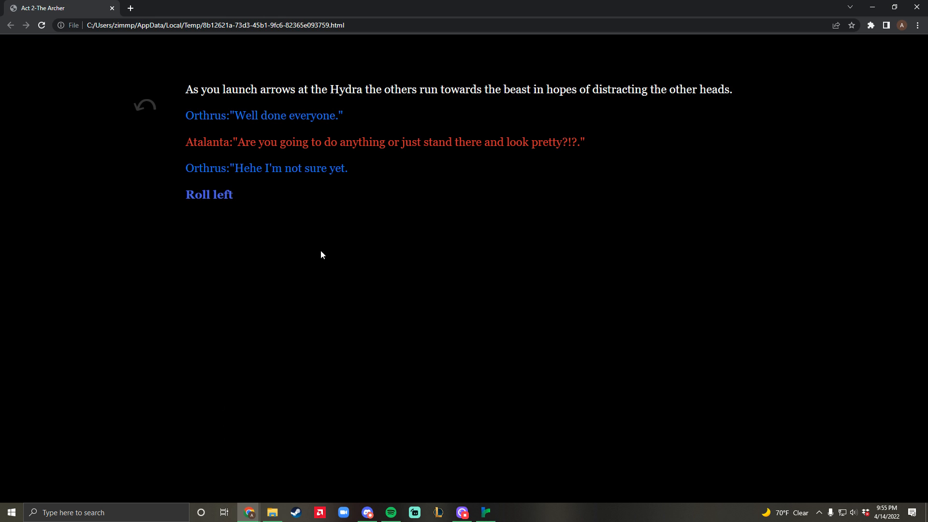
mouse_move(374, 153)
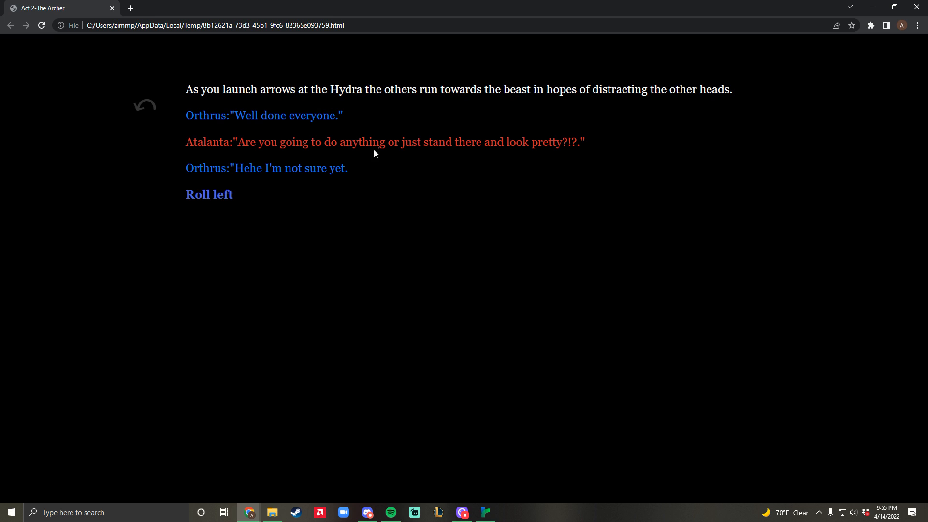
mouse_move(555, 104)
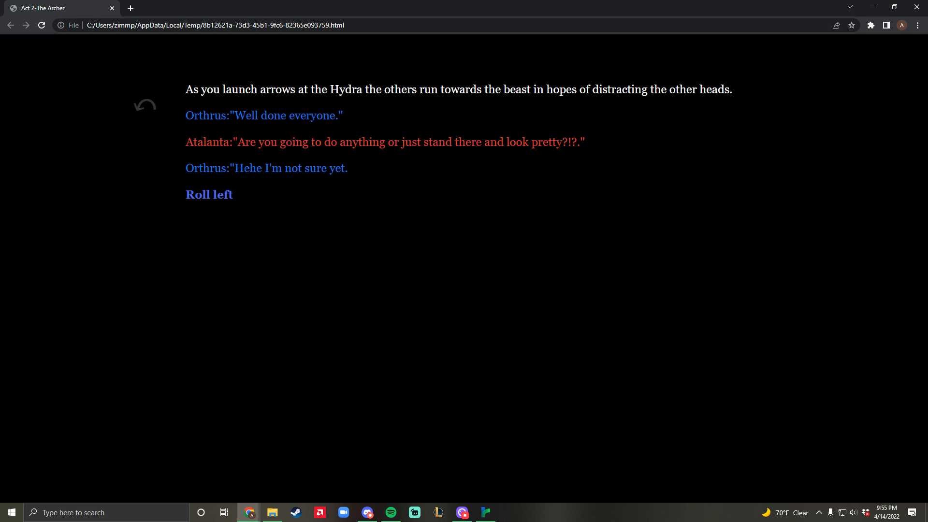
mouse_move(209, 195)
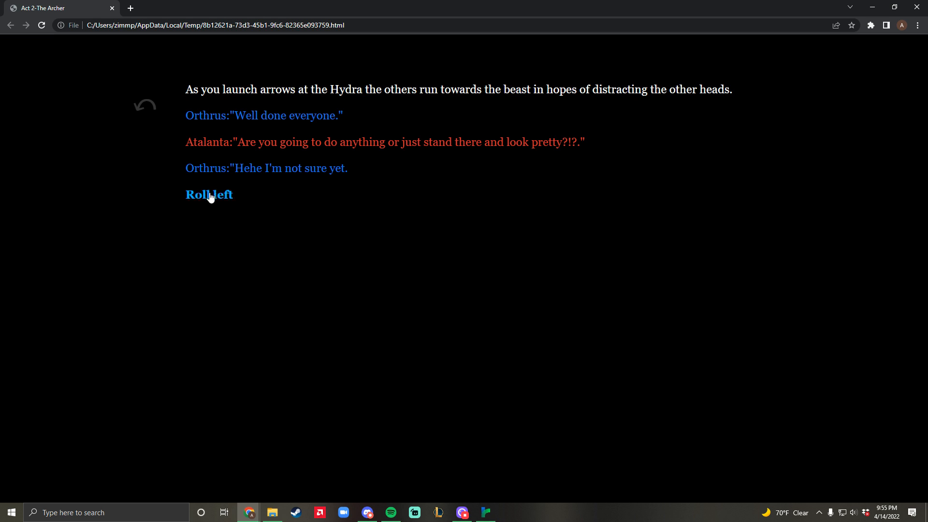
- Roll left and call out to Orthrus for help
left_click(209, 195)
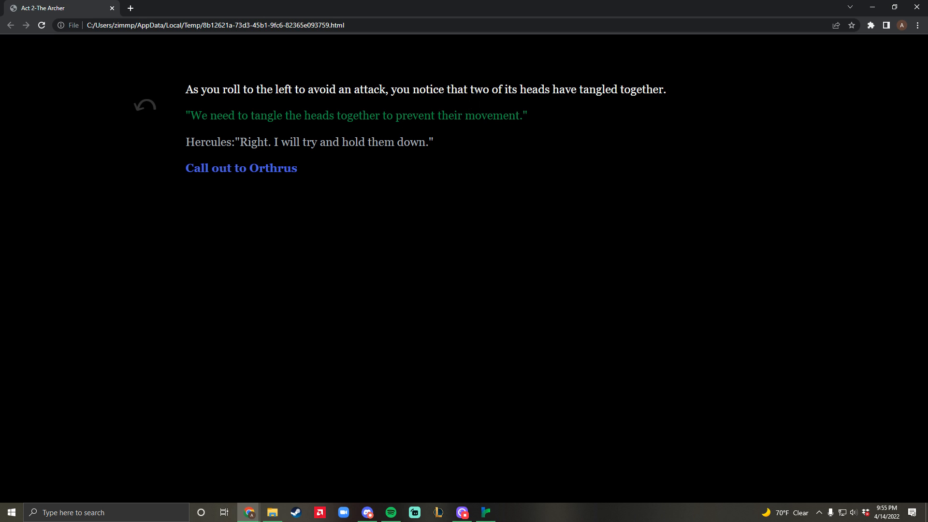
mouse_move(396, 127)
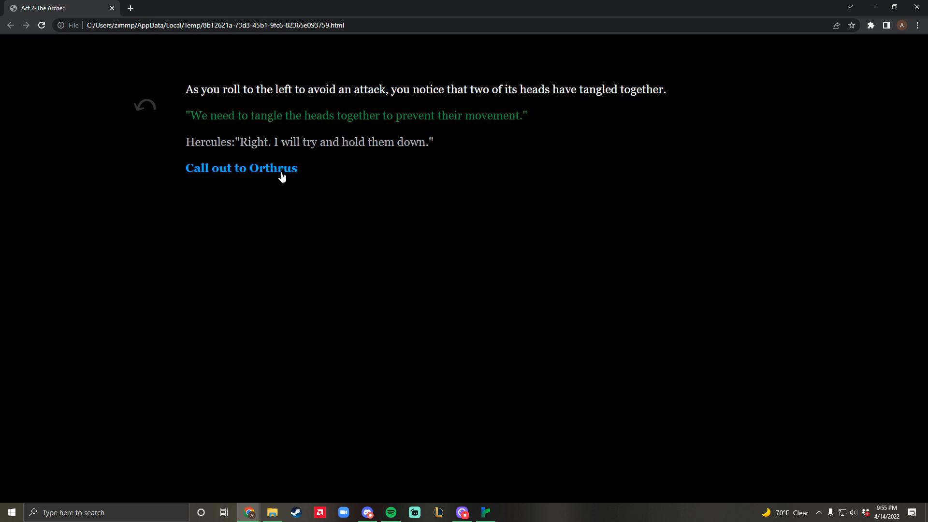
left_click(241, 169)
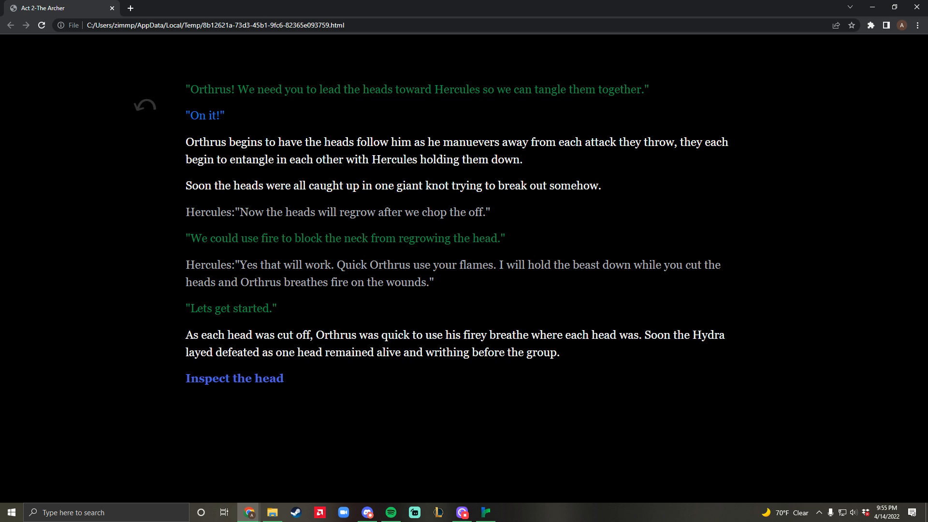
mouse_move(329, 228)
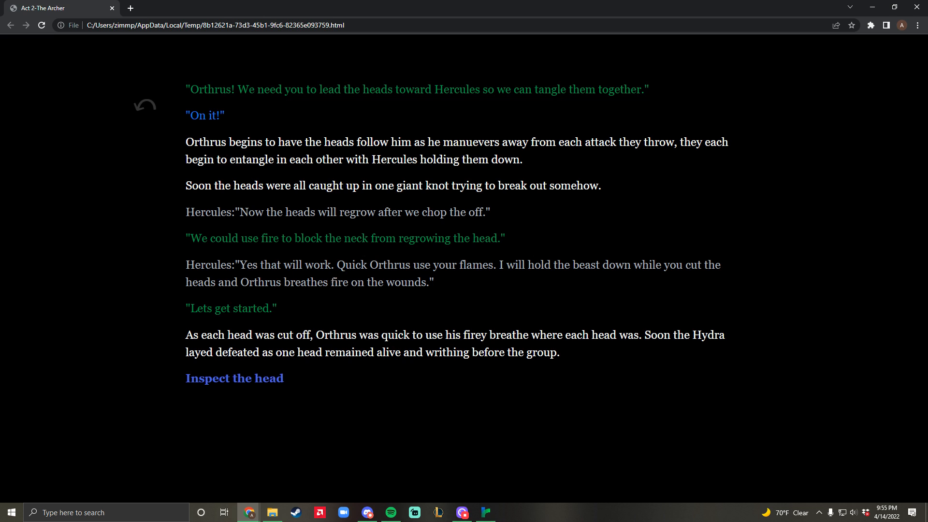
mouse_move(323, 293)
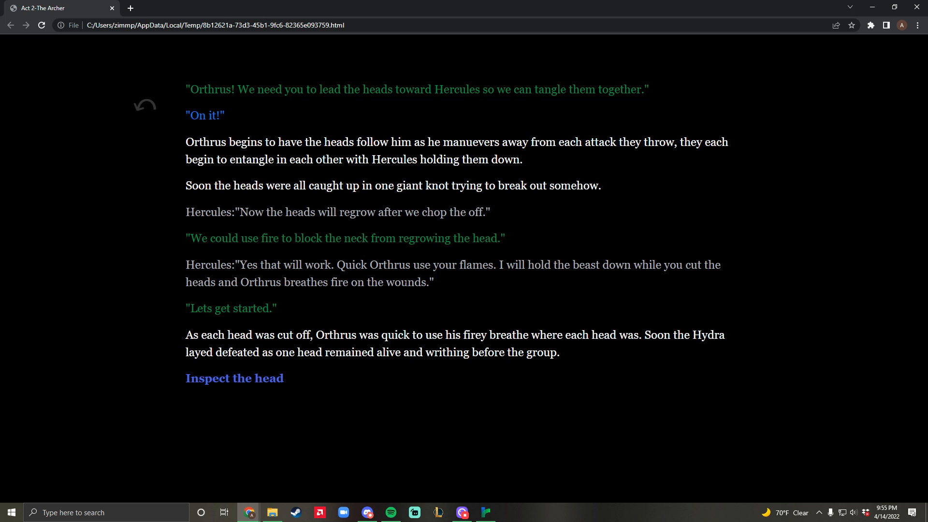
mouse_move(407, 293)
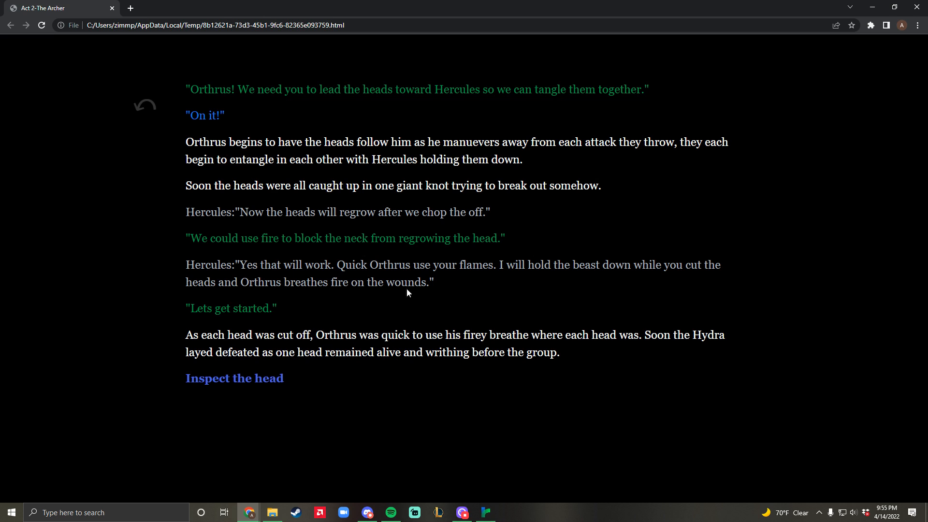
mouse_move(235, 378)
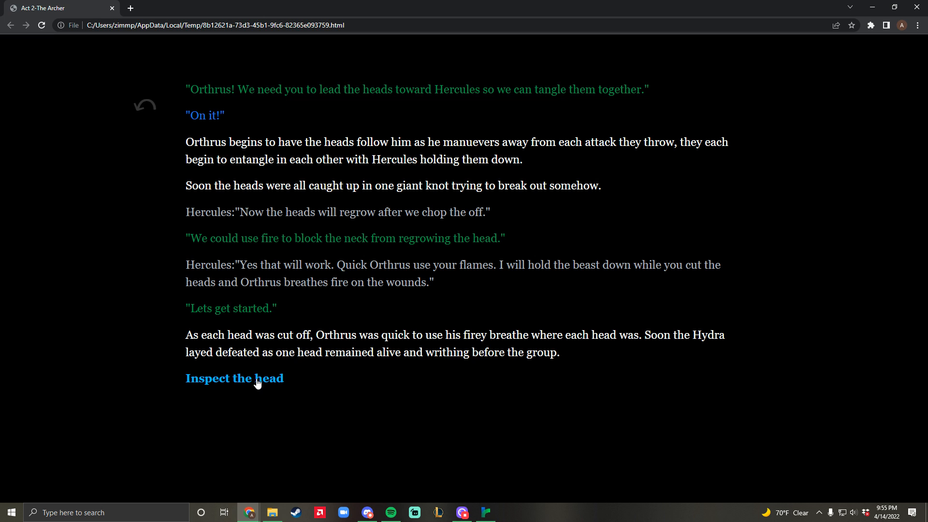
- Inspect the last immortal Hydra head so Hercules seals it under a boulder
left_click(234, 379)
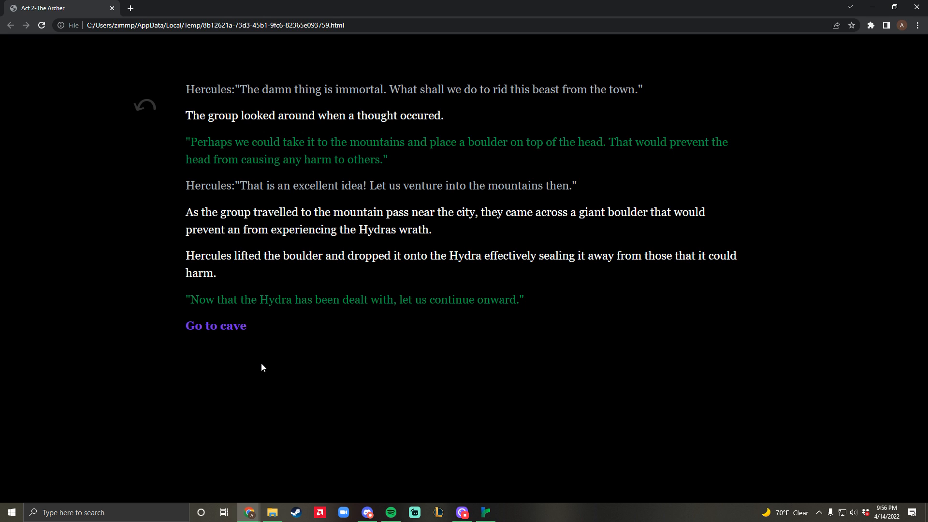
mouse_move(256, 365)
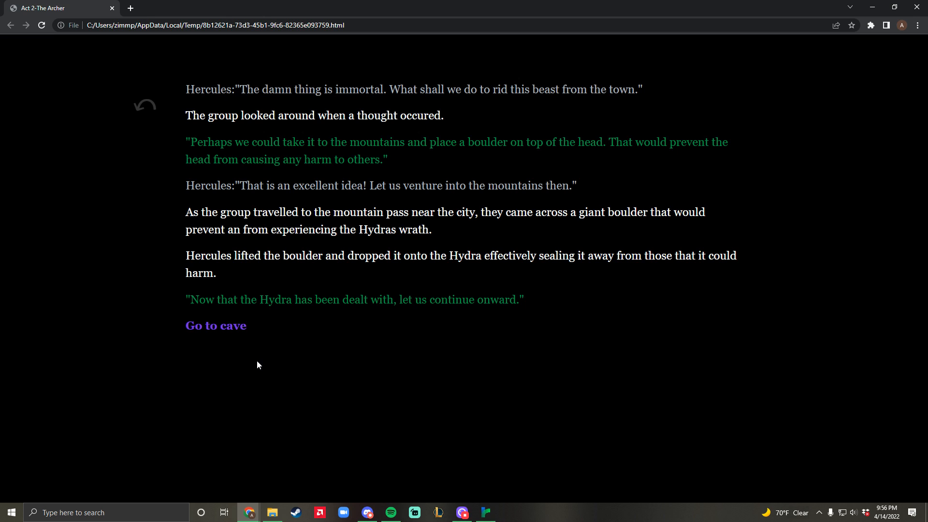
mouse_move(246, 359)
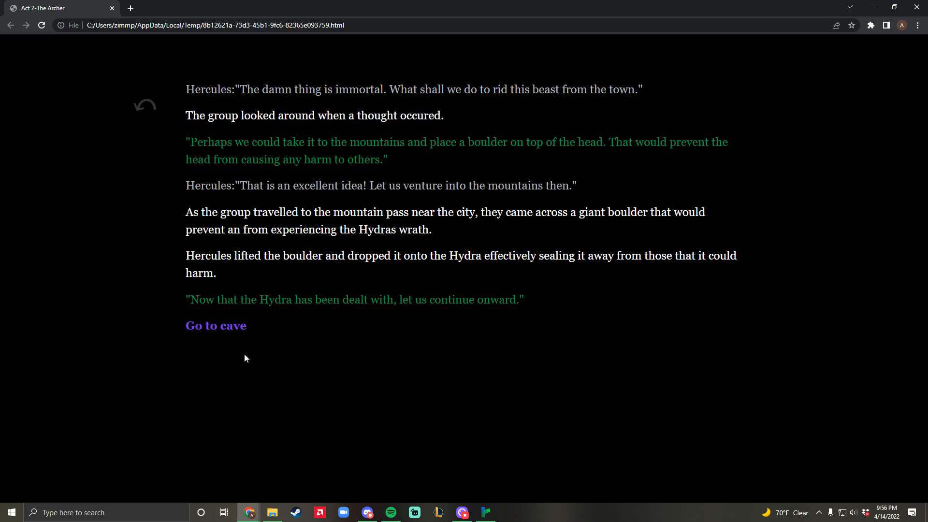
mouse_move(216, 325)
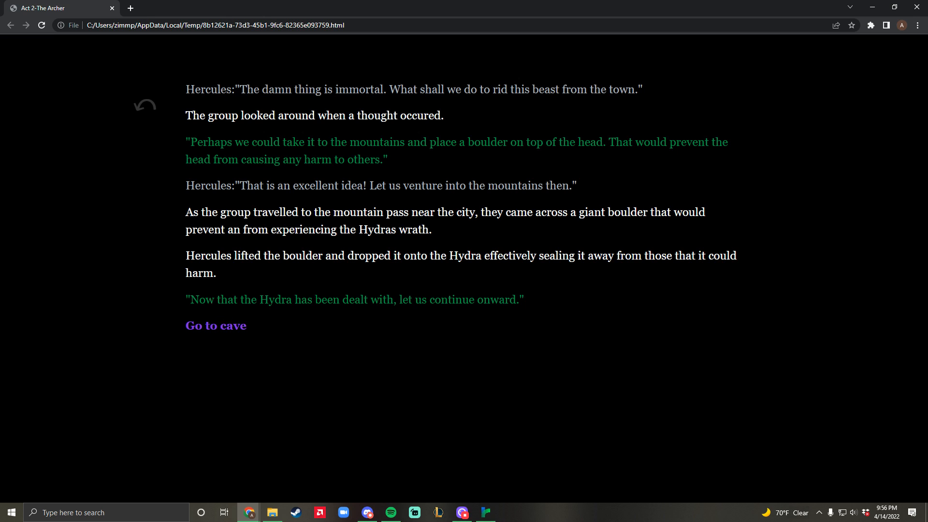
mouse_move(215, 326)
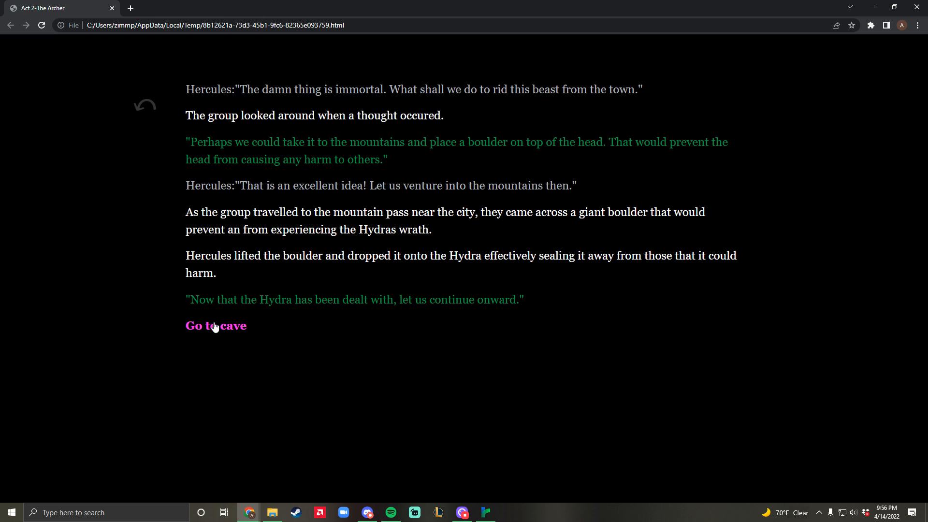
- Go to the cave, enter it, and take the left path
left_click(216, 326)
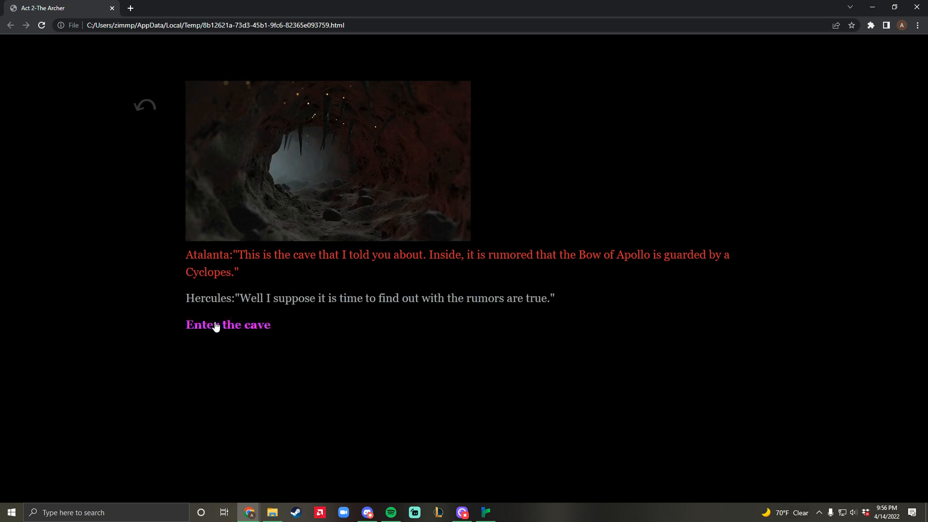
left_click(228, 324)
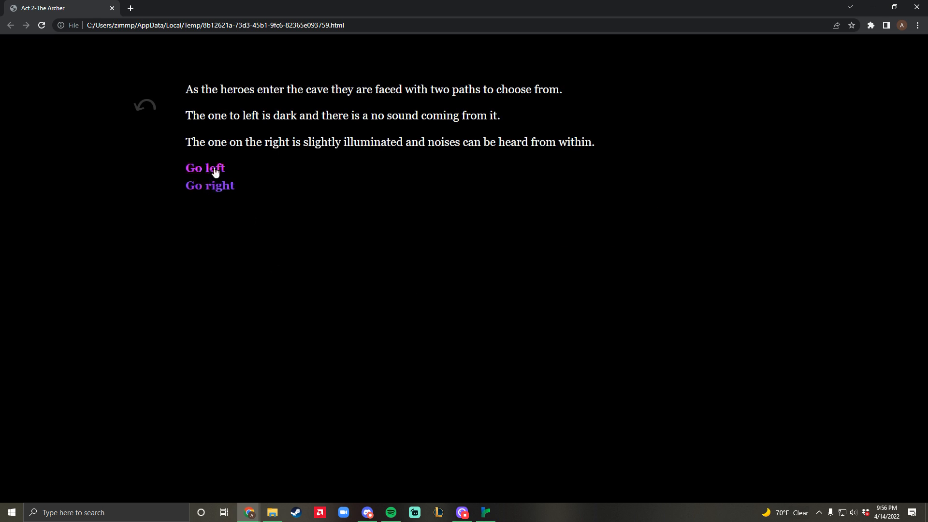
left_click(209, 185)
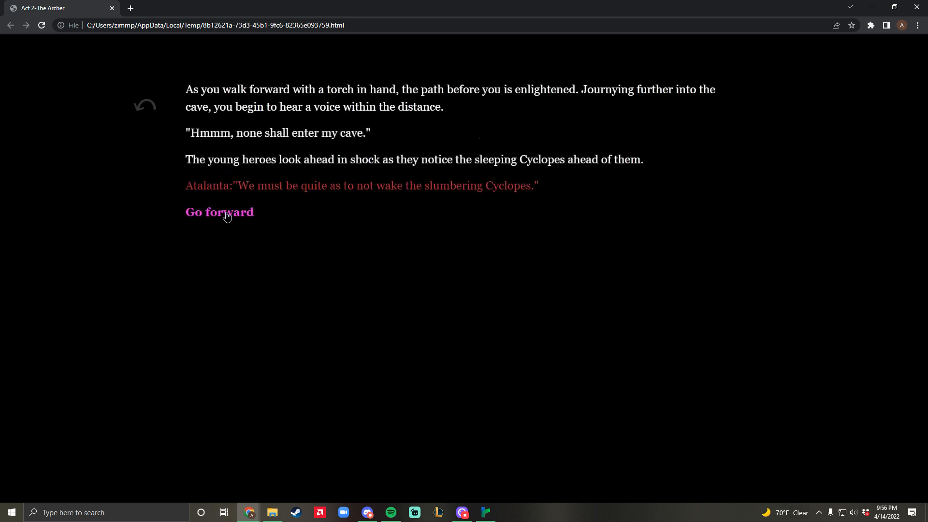
- Pass the sleeping Cyclopes, relight the fire with the torch, and exit with Apollo's bow
left_click(219, 212)
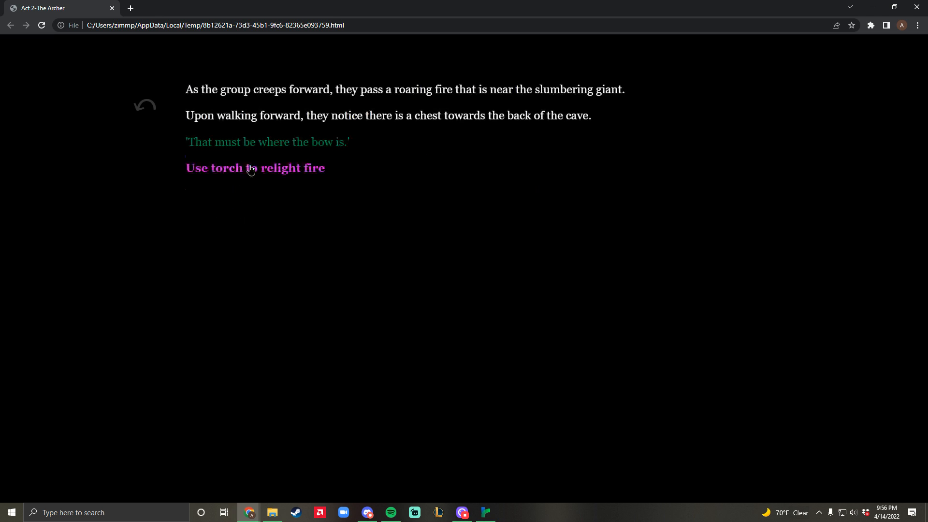
left_click(255, 169)
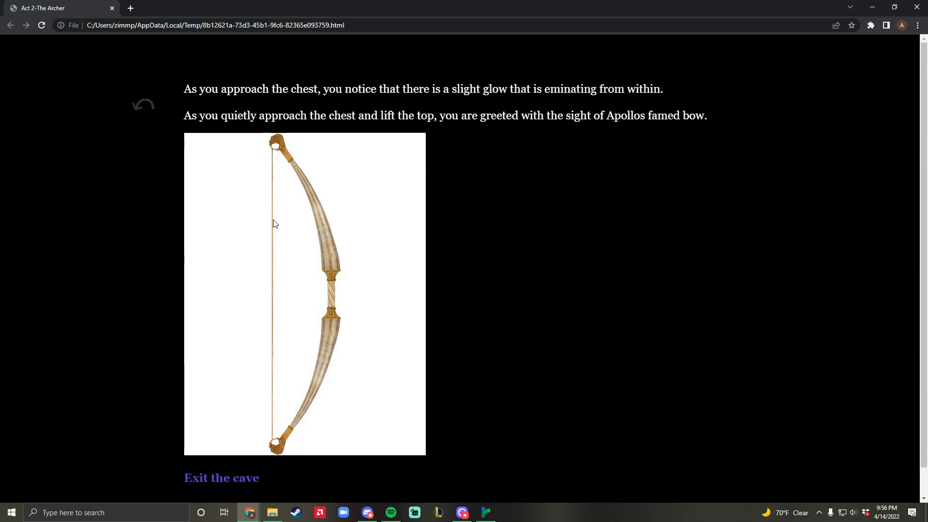
left_click(221, 477)
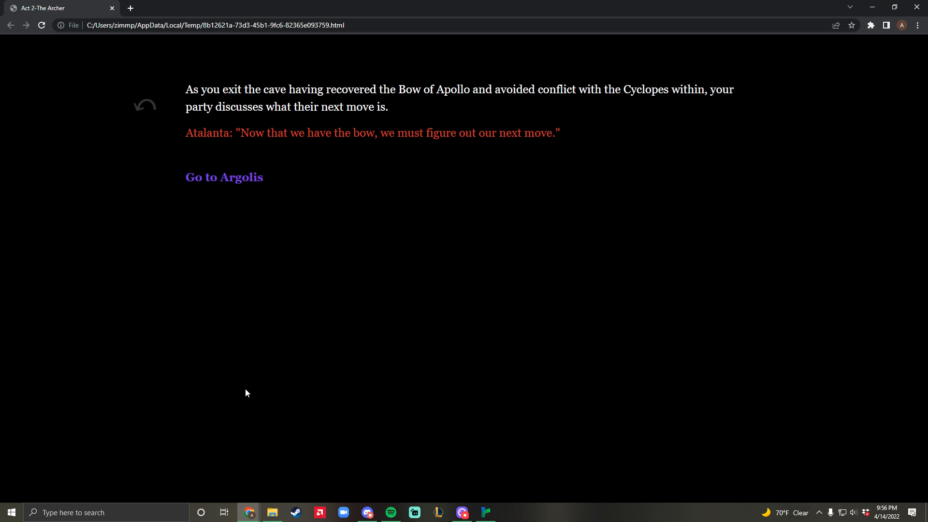
mouse_move(243, 394)
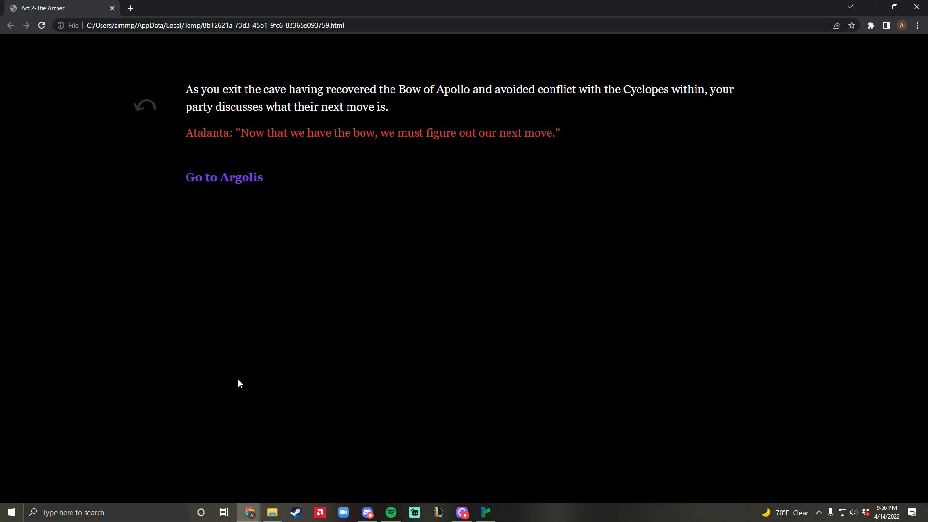
mouse_move(677, 395)
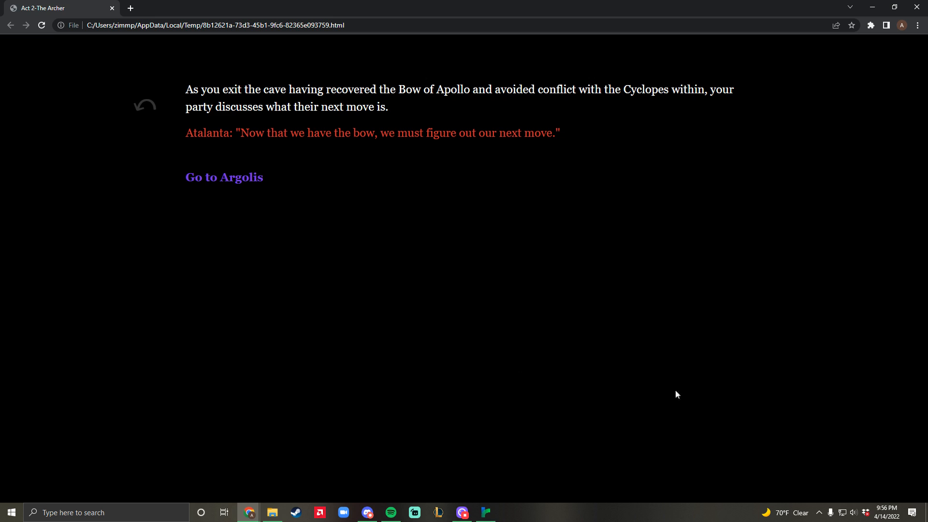